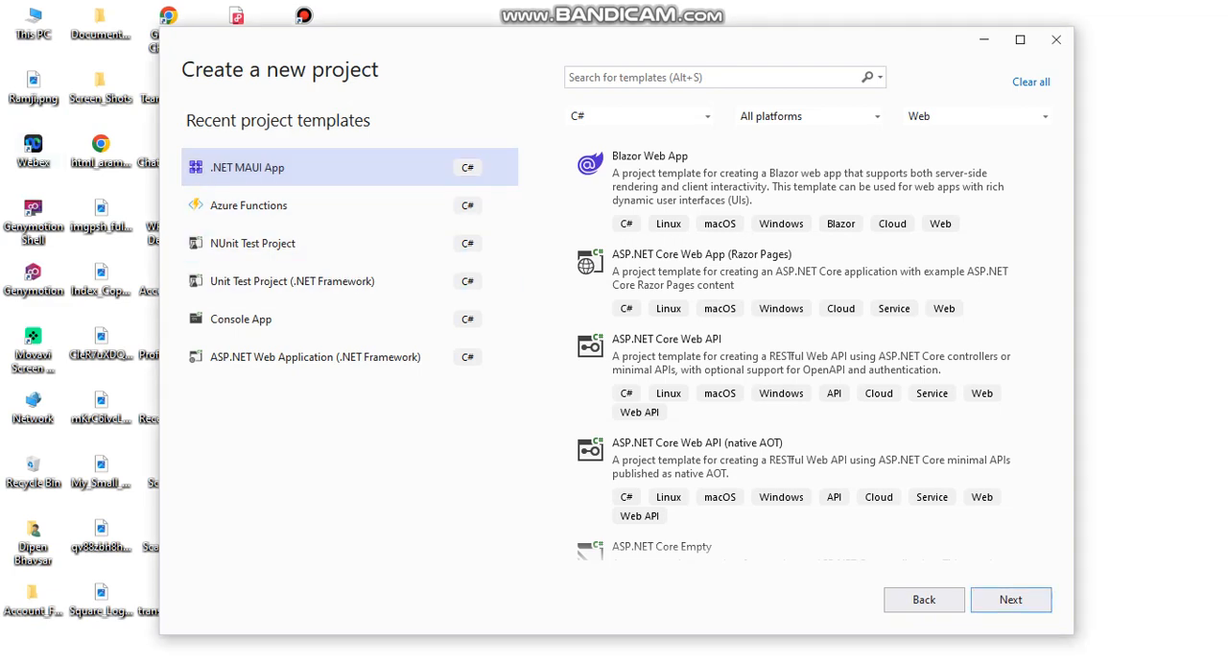
Step: Proceed from the .NET MAUI App template and name the project SampleApp
click(1010, 599)
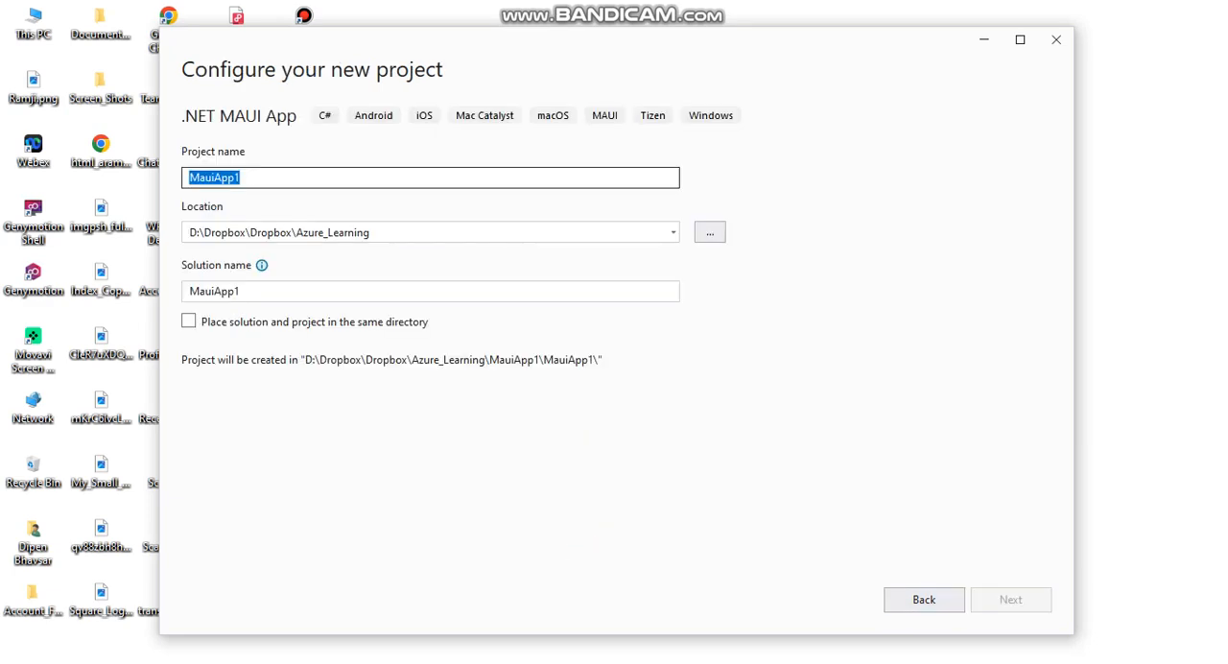
mouse_move(1009, 598)
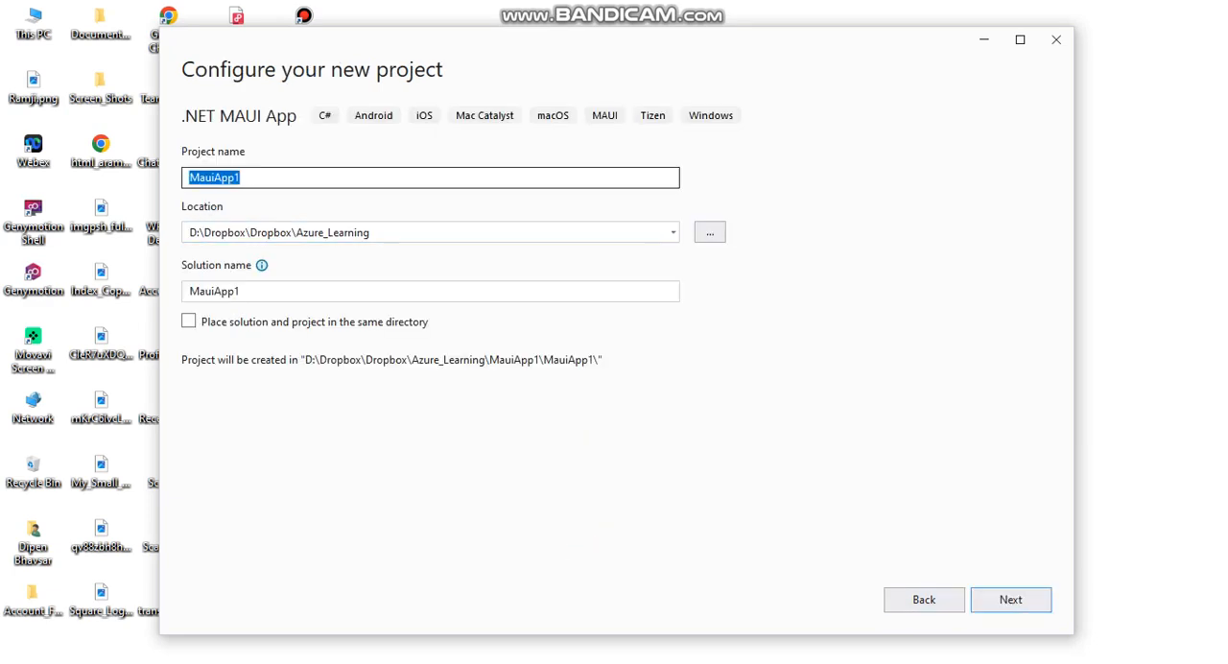
text(Sample)
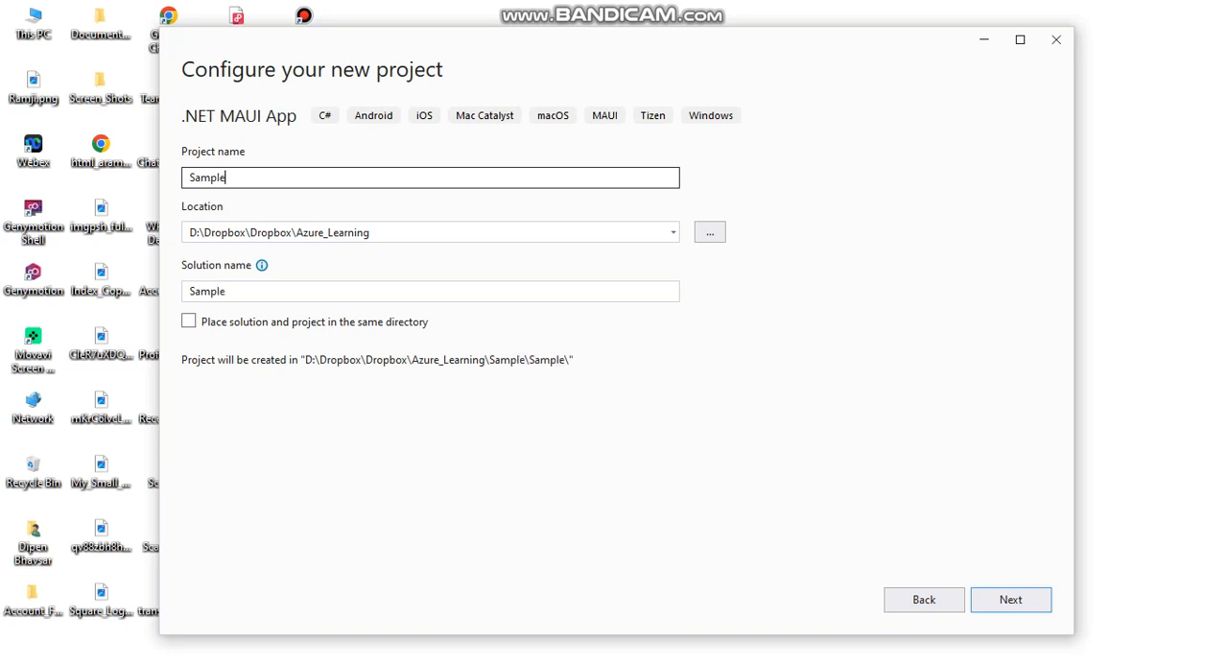
text(App)
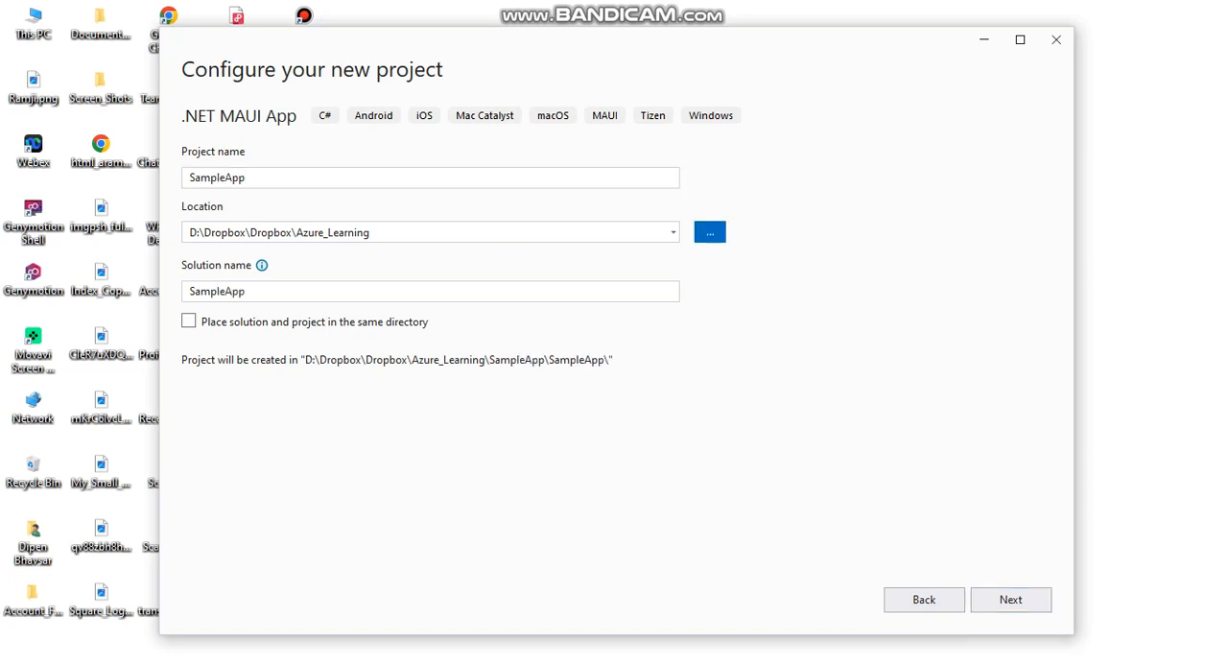
Step: Browse for the project location and choose Local Disk (C:), giving C:\SampleApp
click(710, 232)
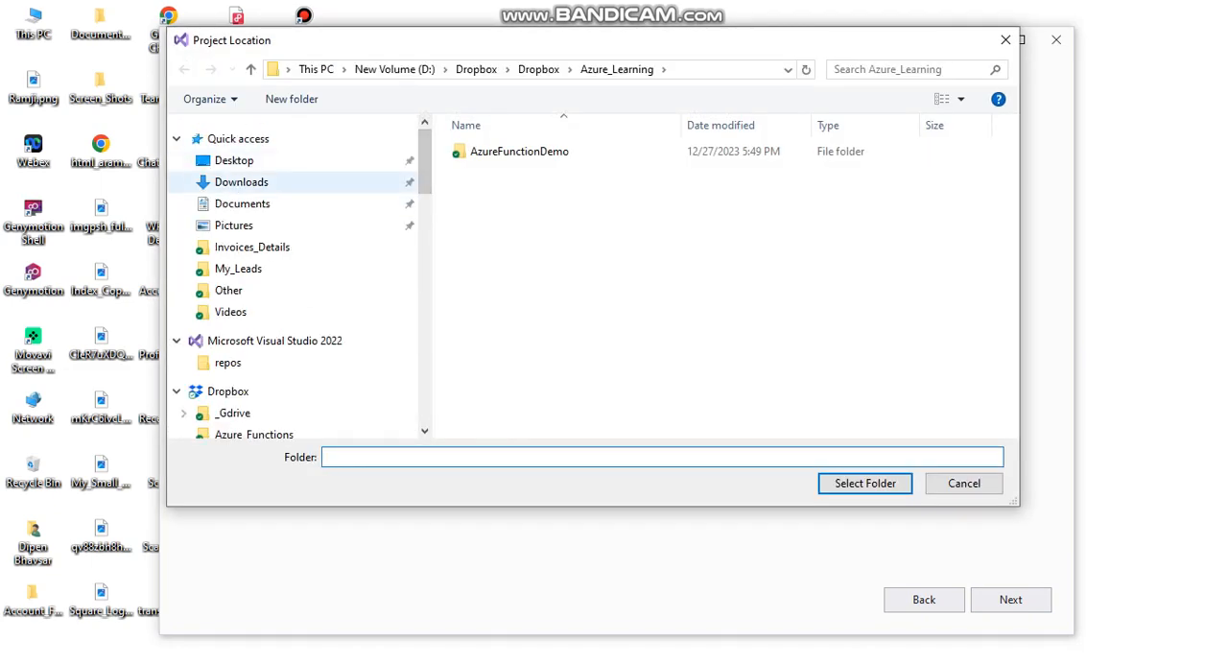
scroll(down, 3)
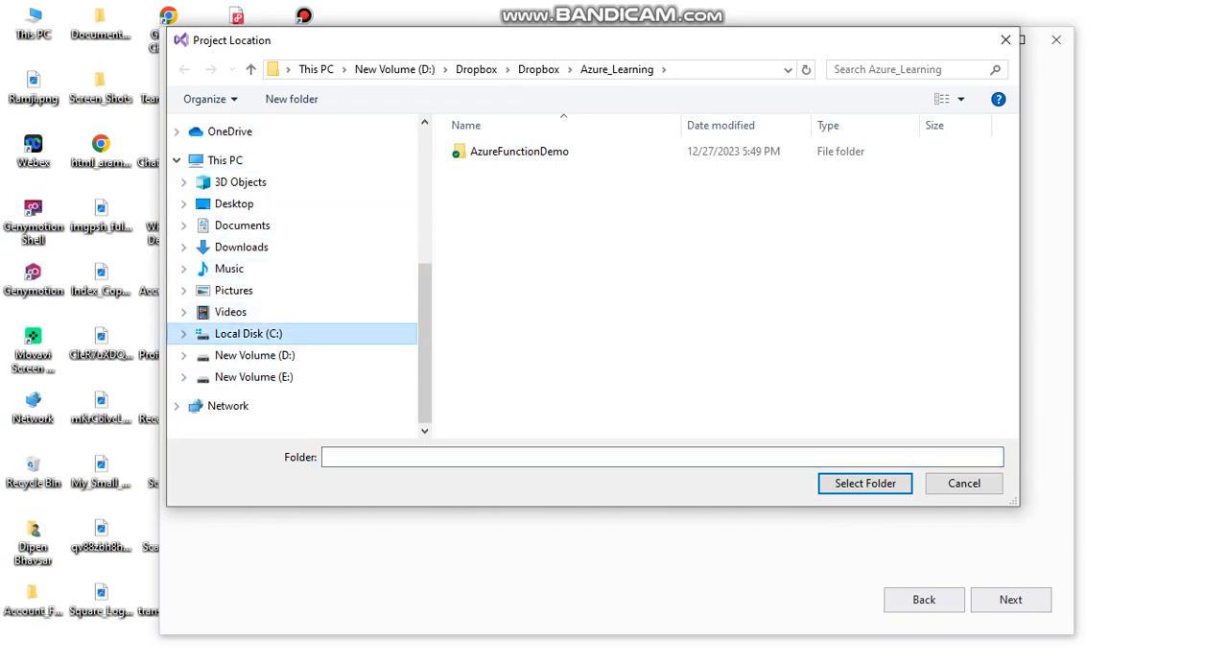
click(247, 332)
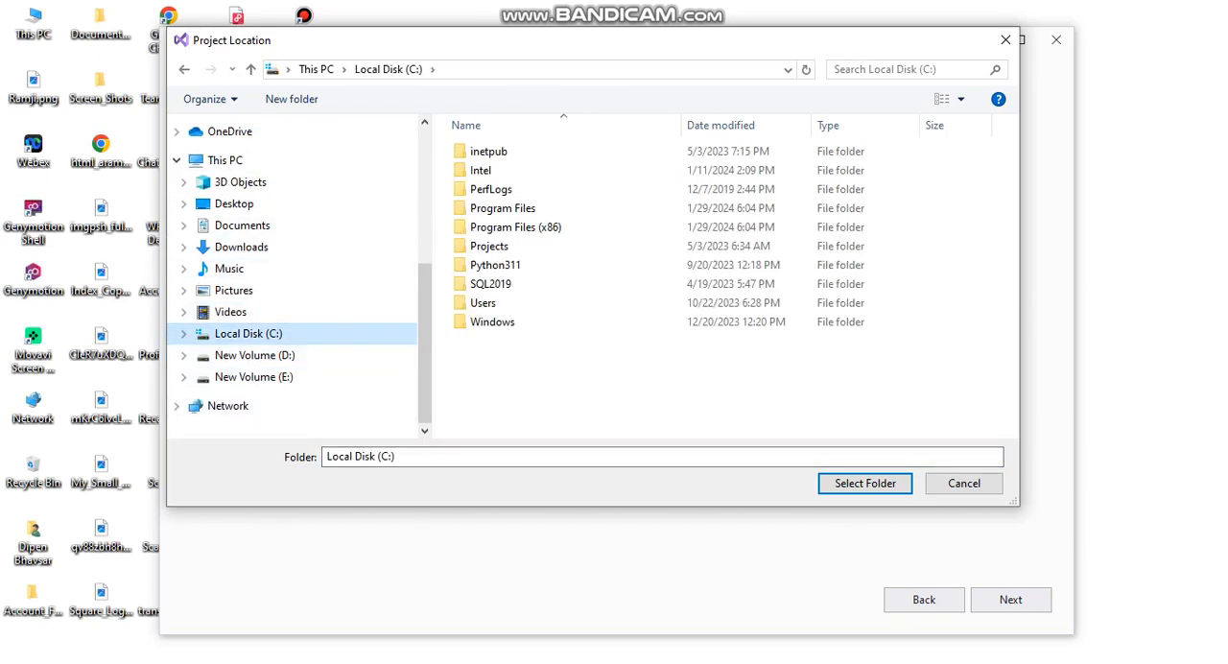
click(864, 484)
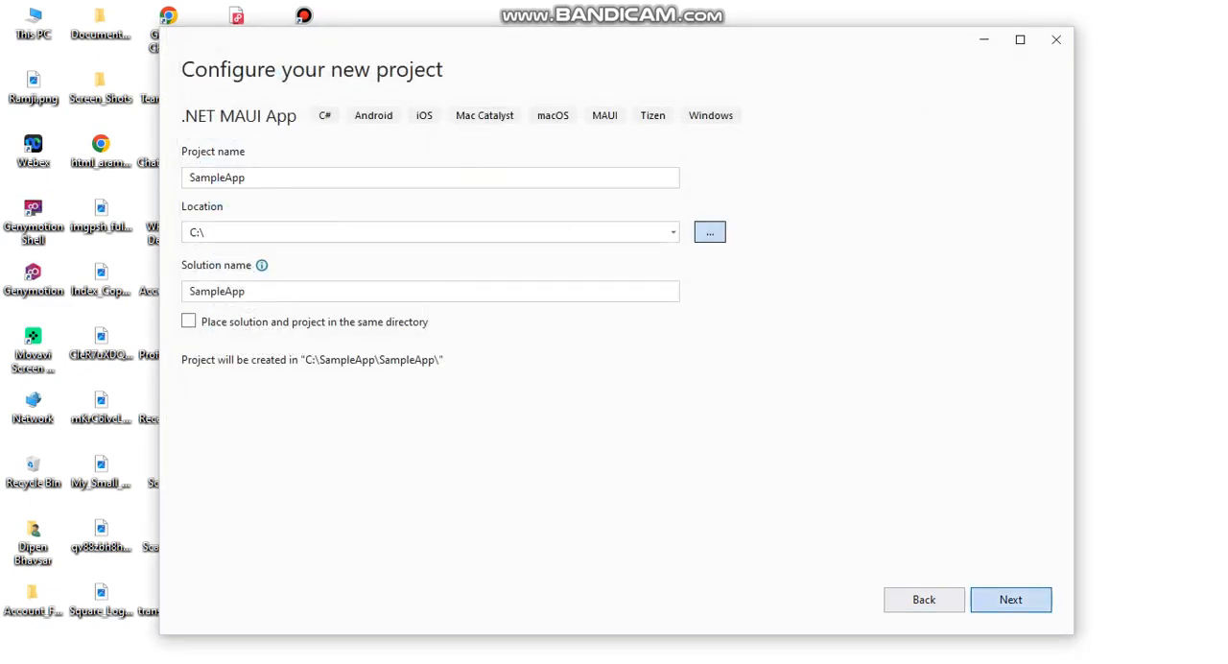
Step: Keep .NET 8.0 (Long Term Support) as the framework and create the SampleApp project
click(1009, 599)
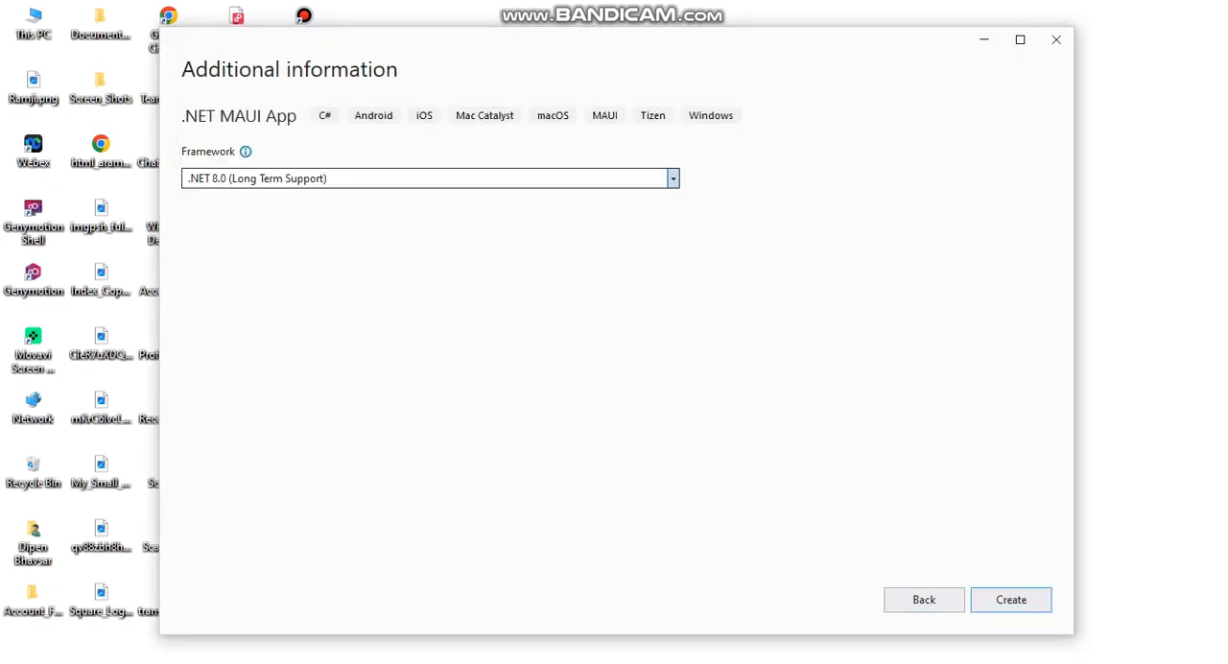
click(671, 179)
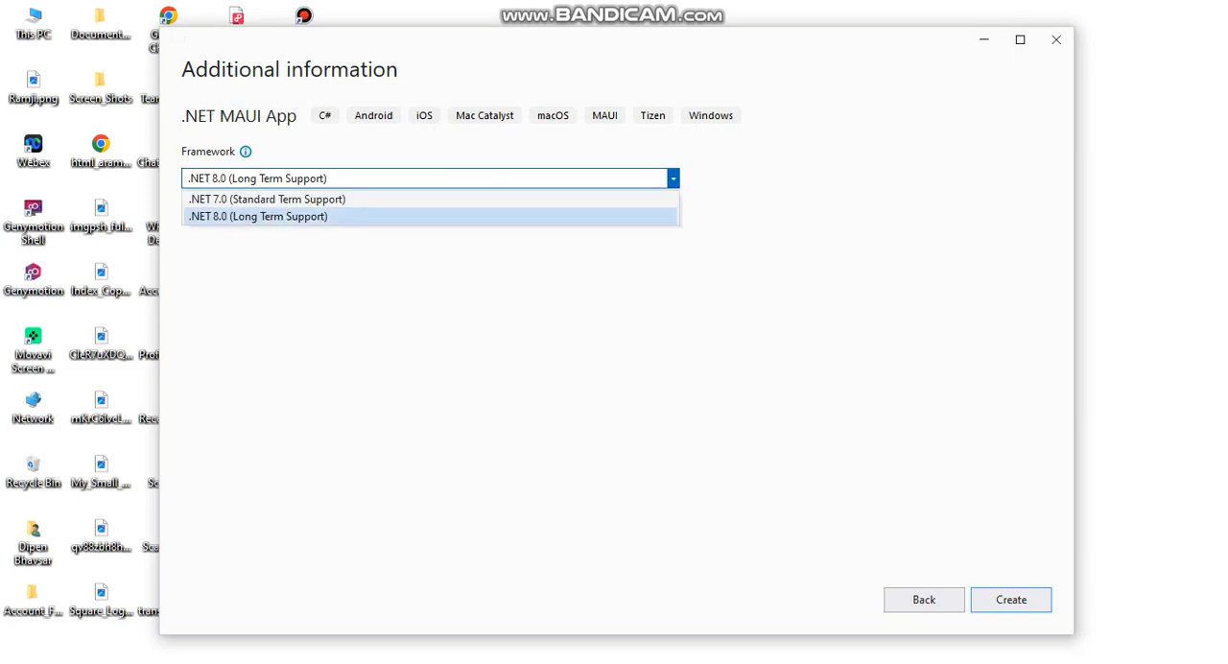
click(257, 214)
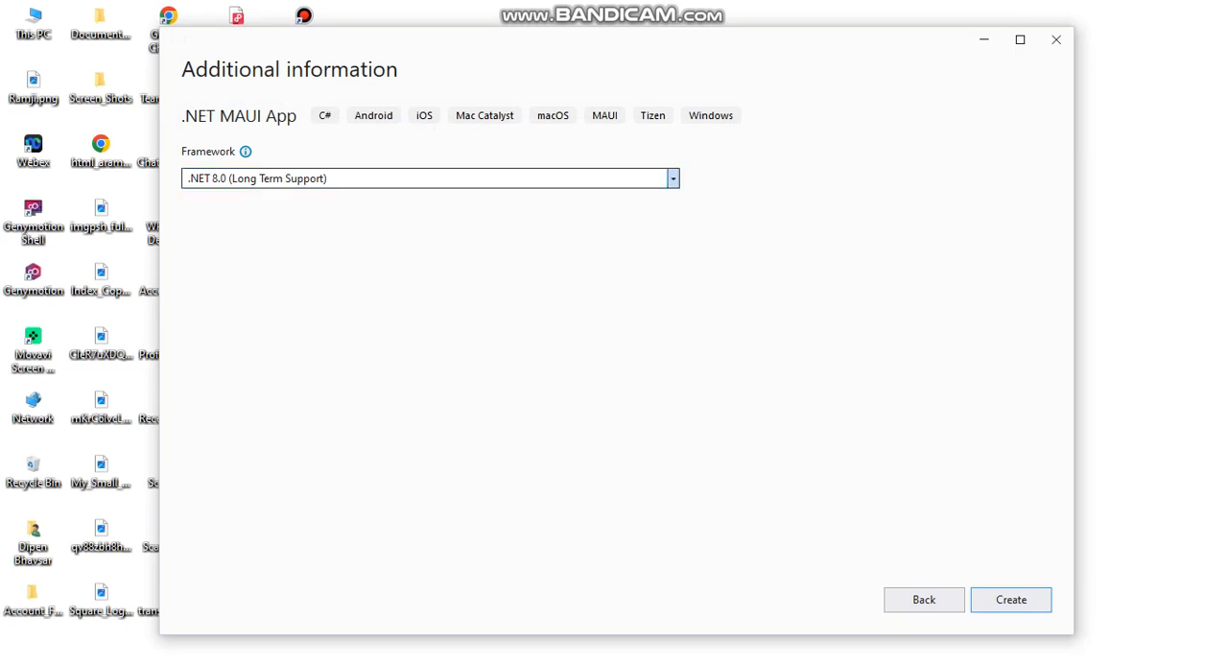
click(1009, 599)
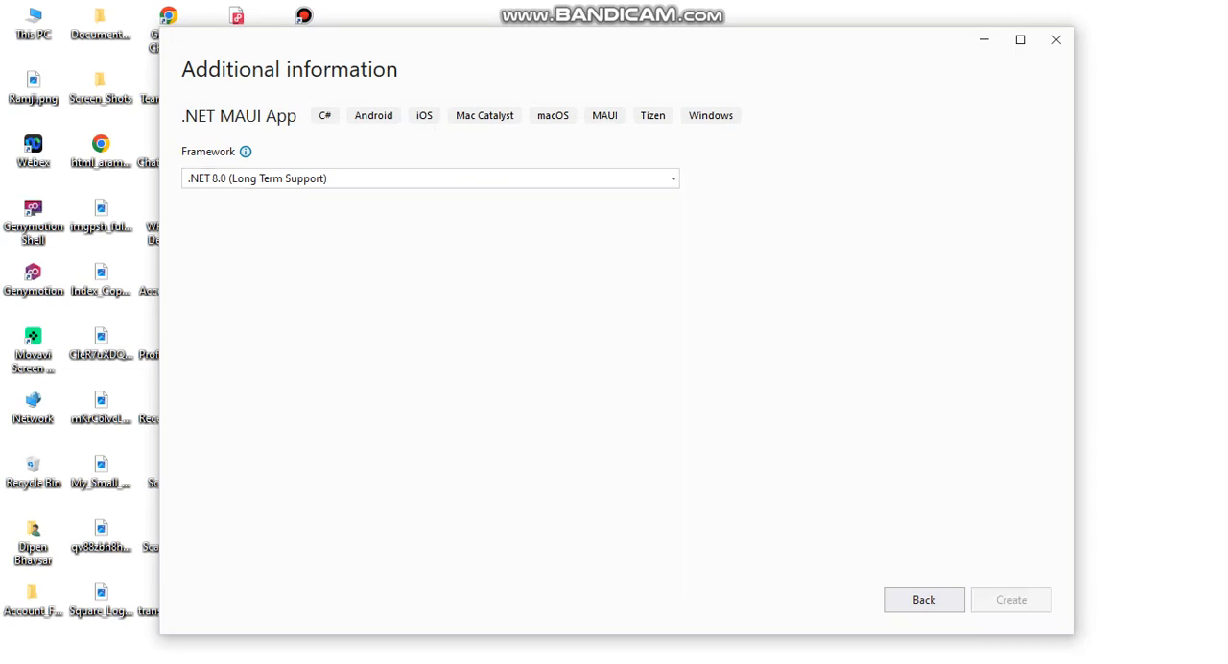
click(1009, 599)
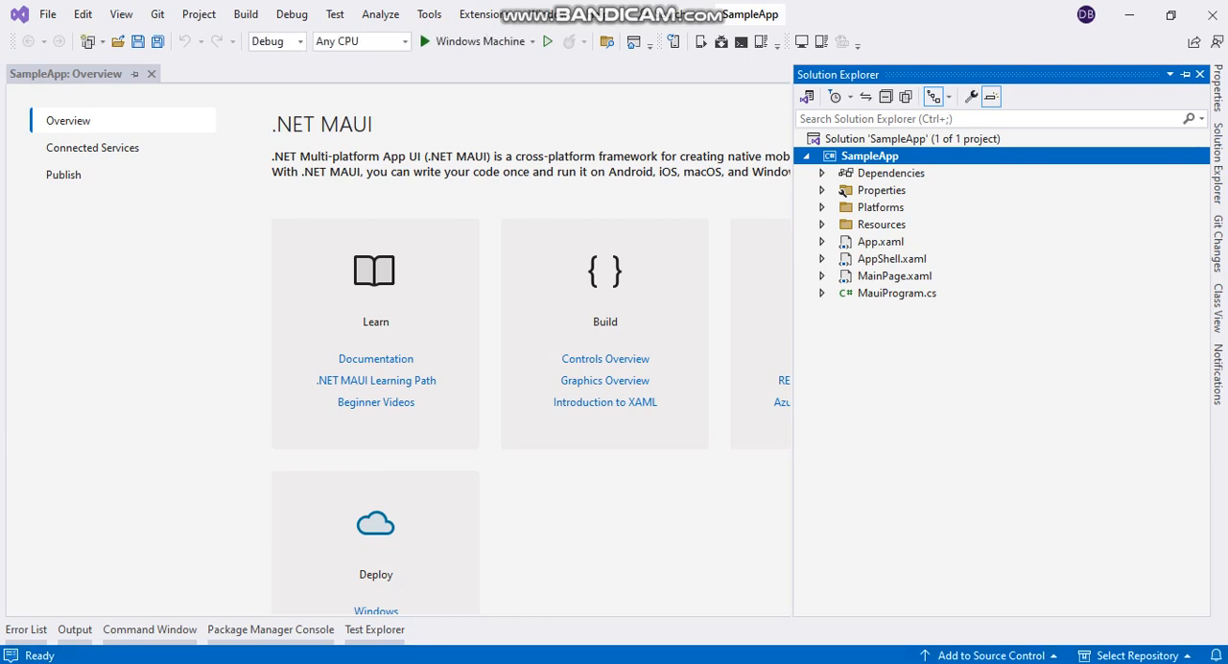
Step: Expand Platforms and Android in Solution Explorer to inspect them, then collapse them again
click(821, 208)
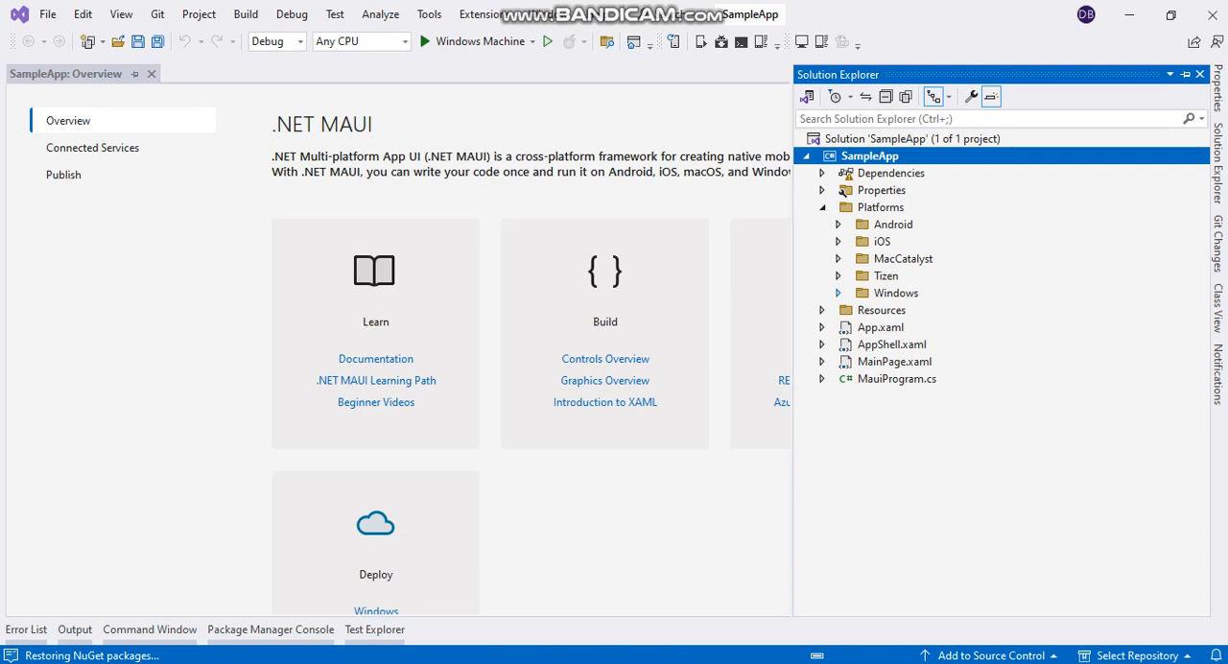
click(836, 223)
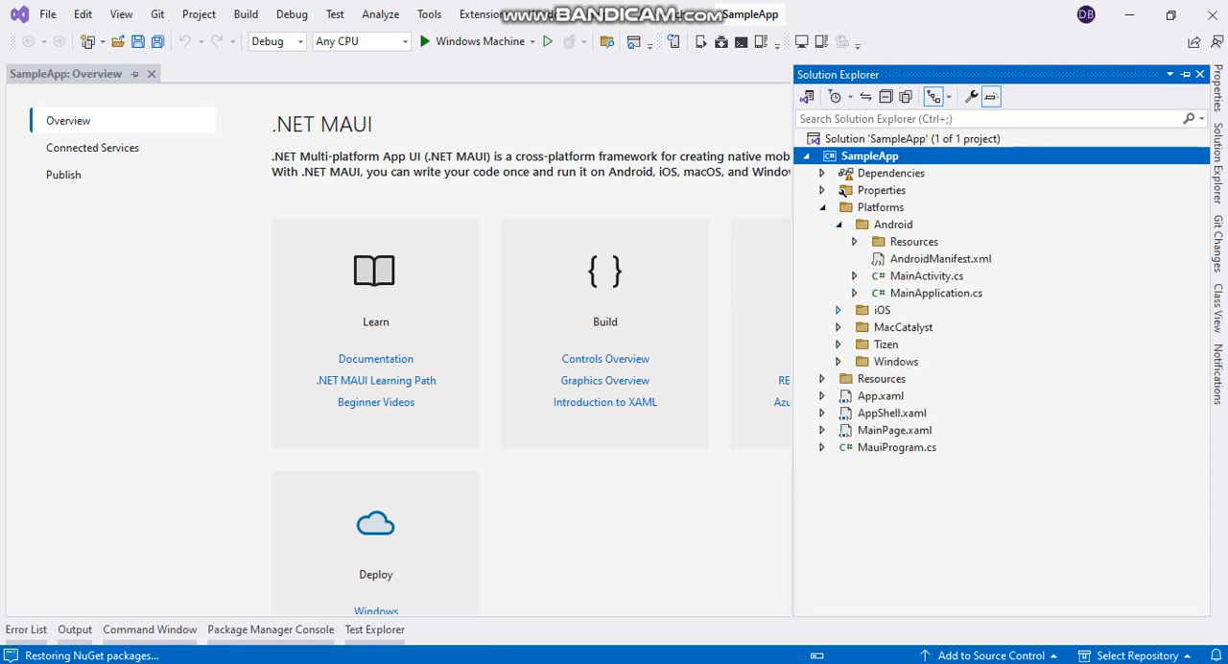
click(836, 309)
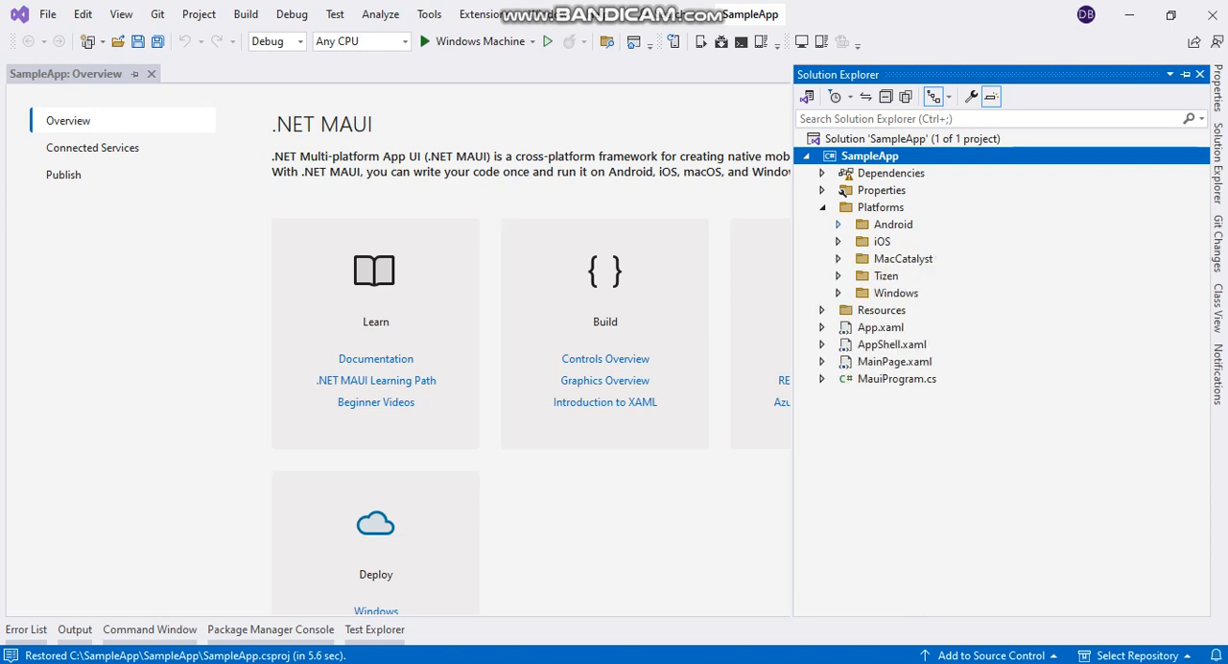
click(821, 207)
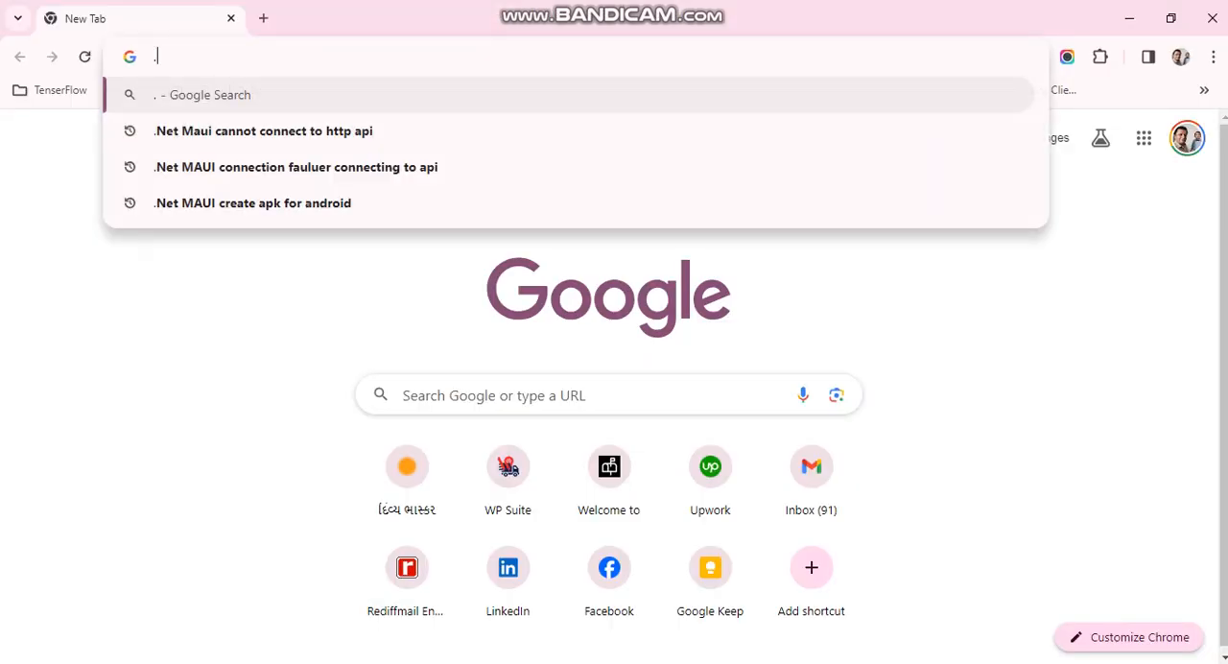
Step: Search Google for '.net maui cleartext http traffic to not permitted'
text(.Net Maui)
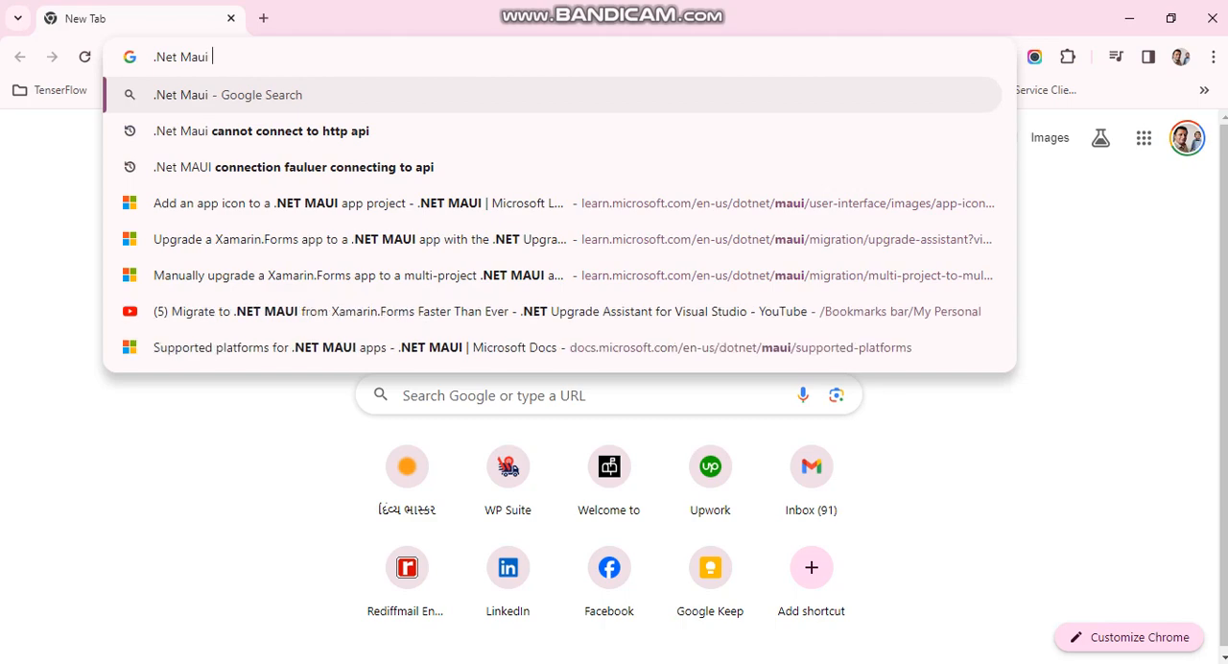
text(httpclient)
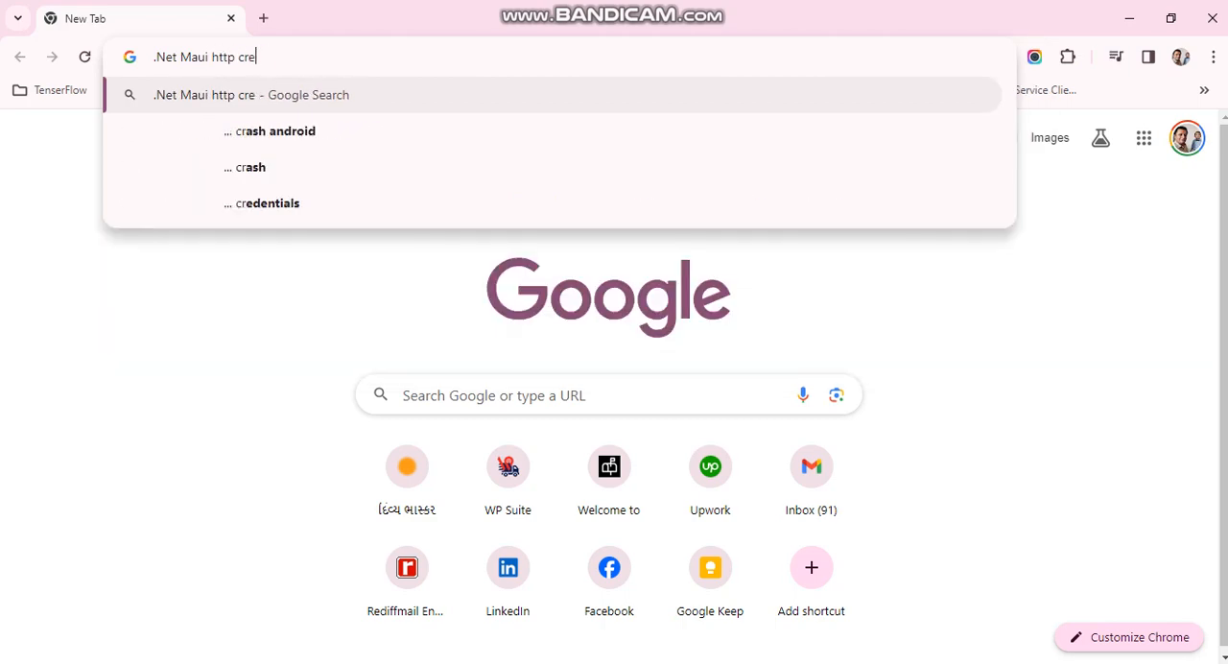
key(backspace)
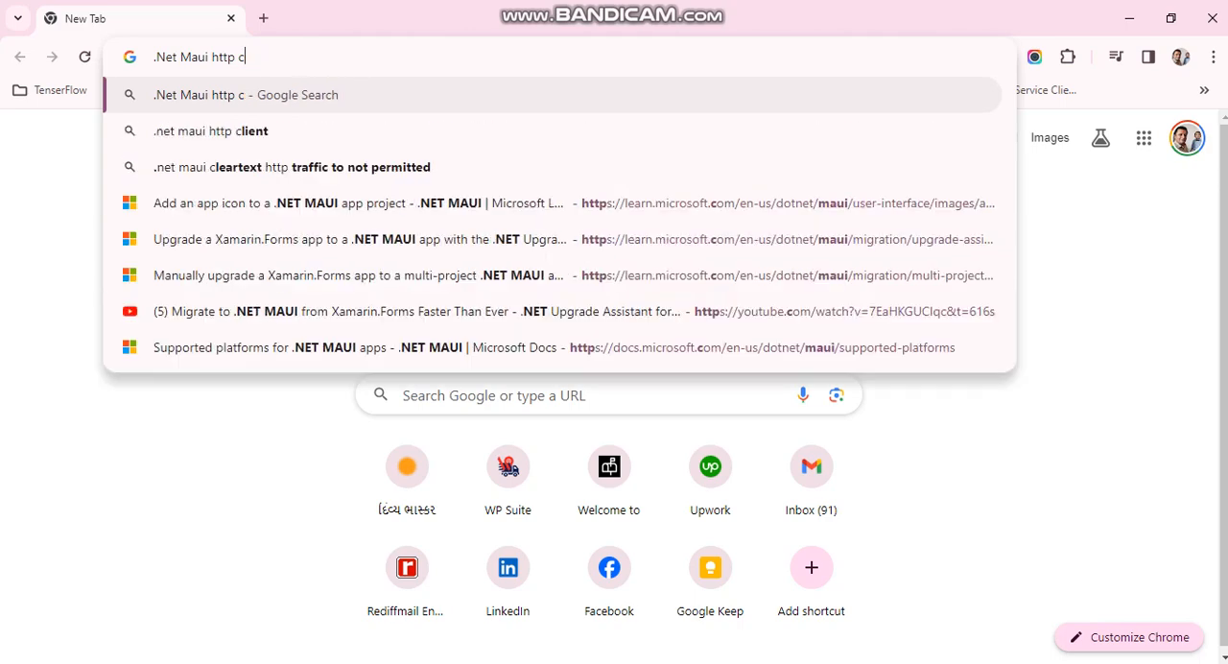
text(leartext+http+traffic+to+not+permitted&rlz=1C1ONGR_enIN1053IN1053&oq=)
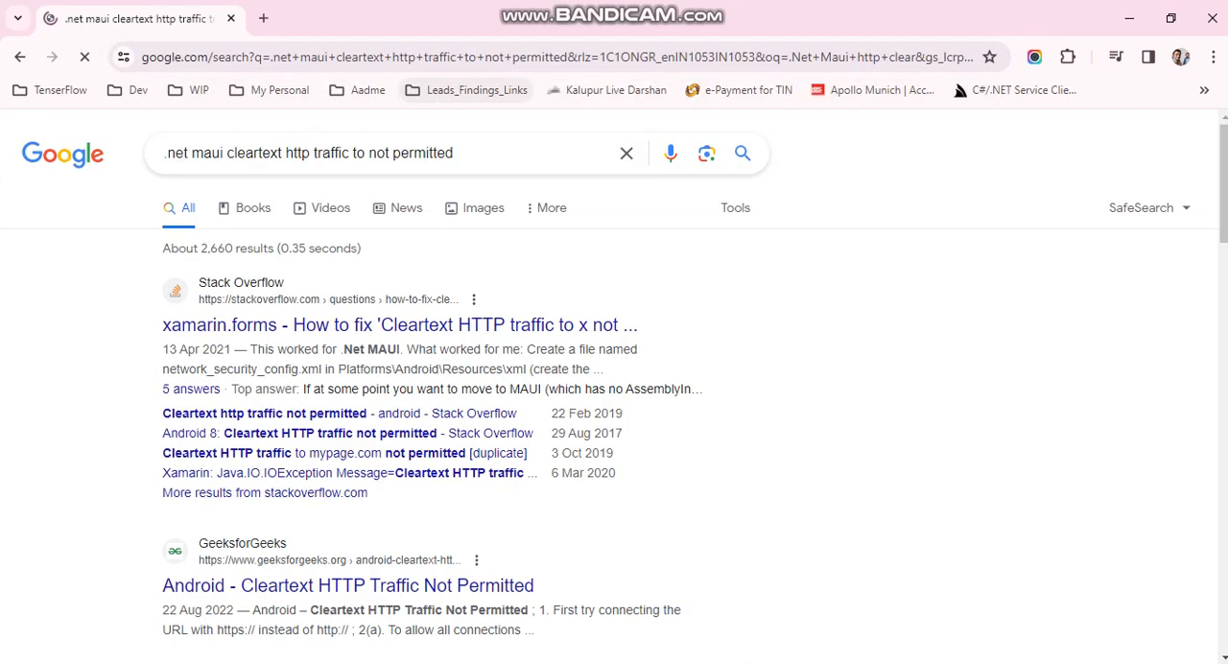
Step: Skim the Stack Overflow question and GitHub discussion on cleartext HTTP traffic, then revise the query
scroll(down, 3)
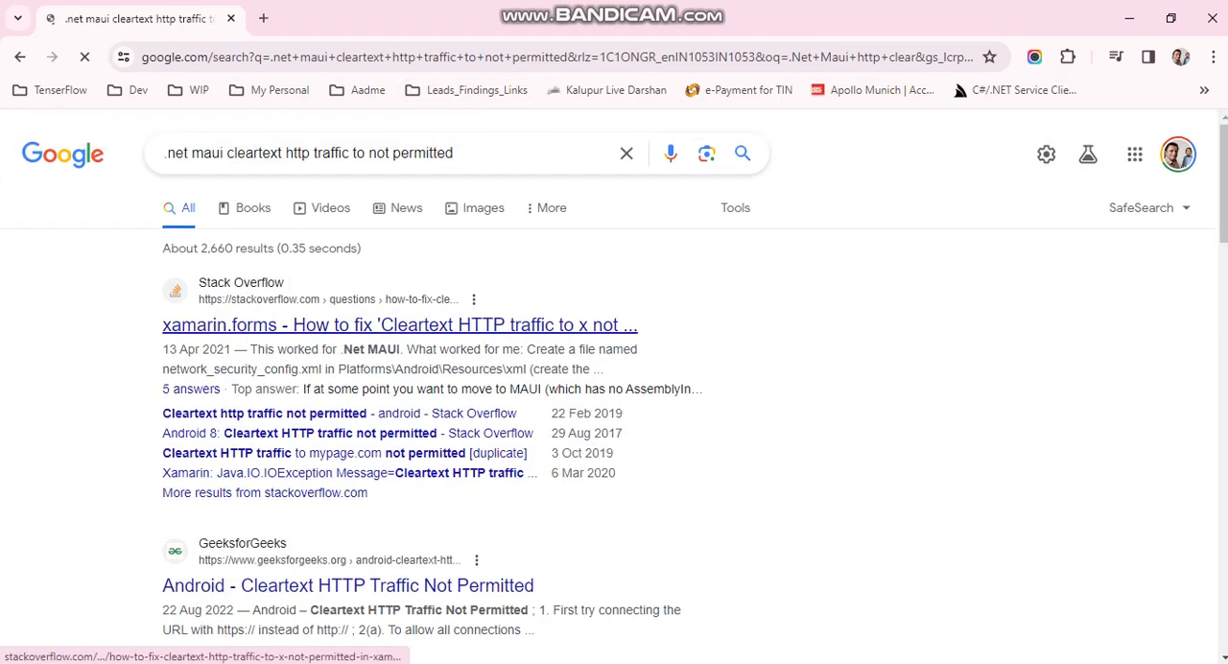
click(399, 324)
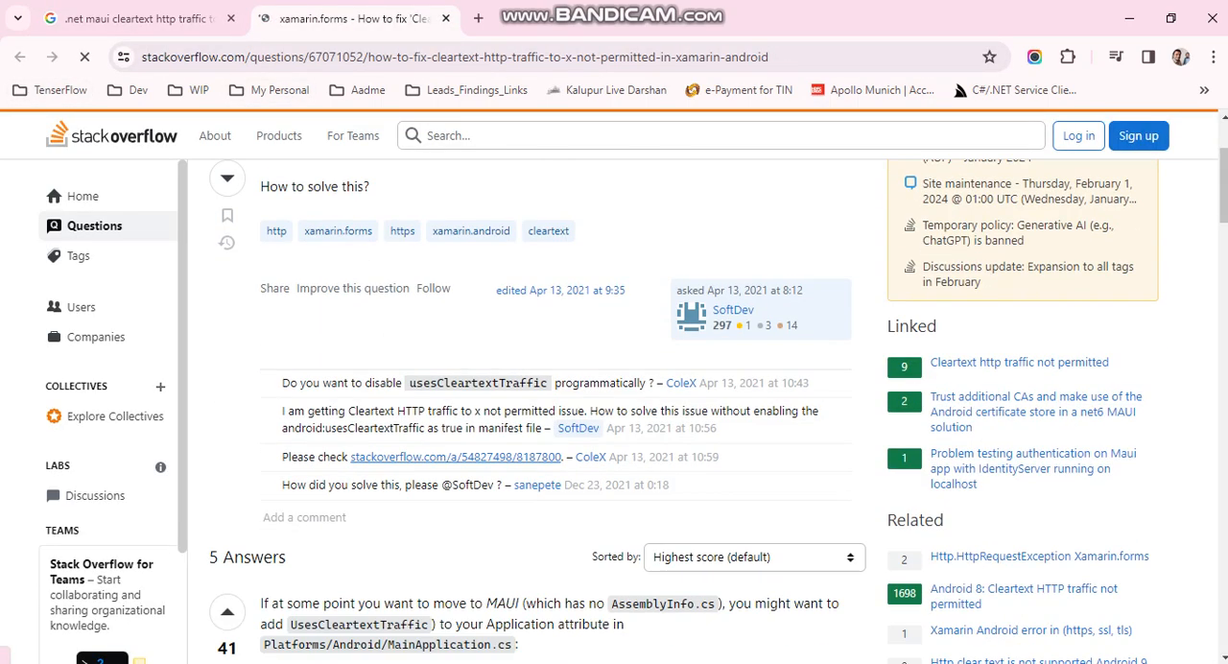
scroll(down, 3)
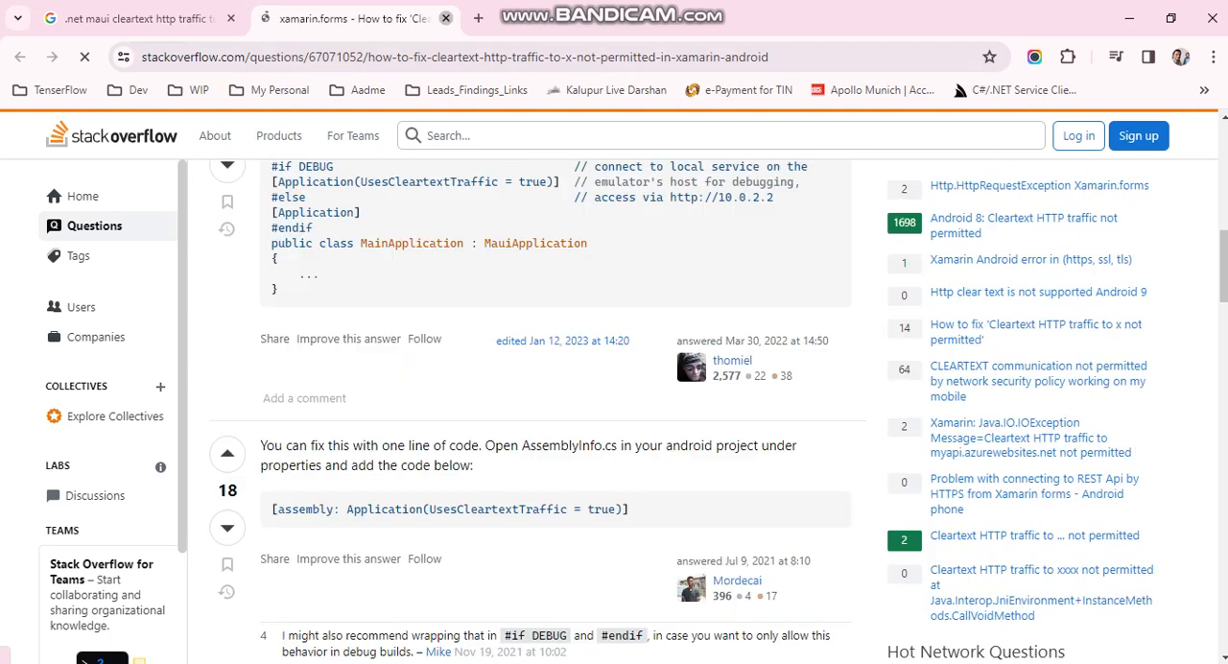
click(134, 19)
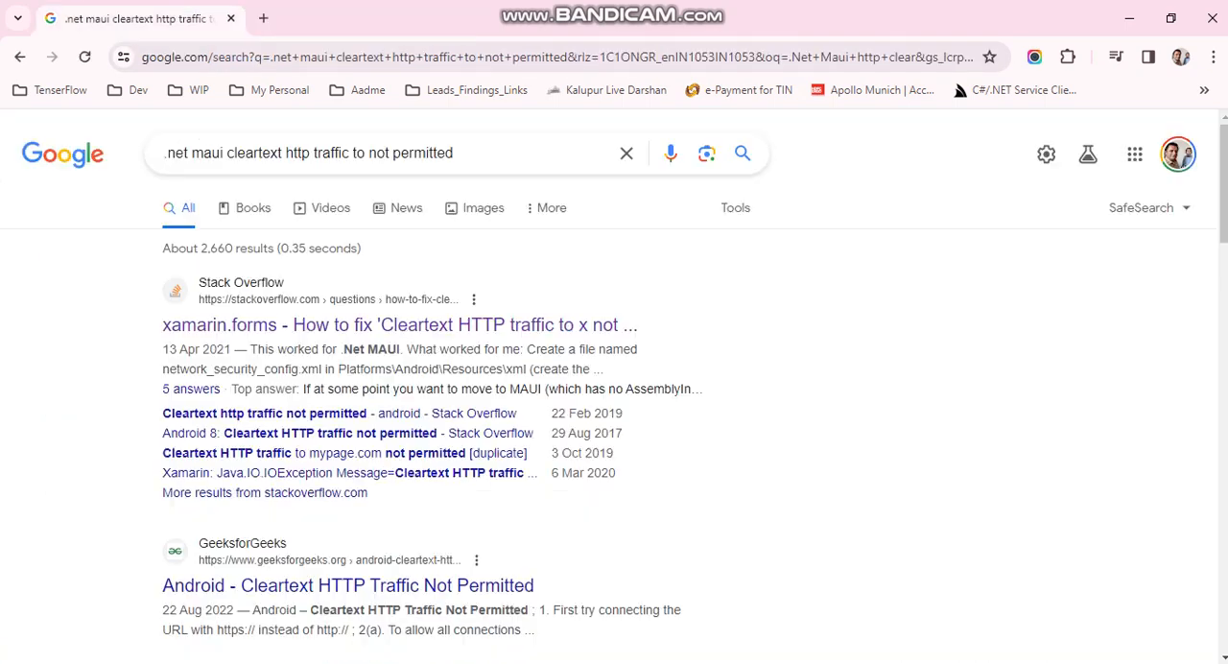
scroll(down, 3)
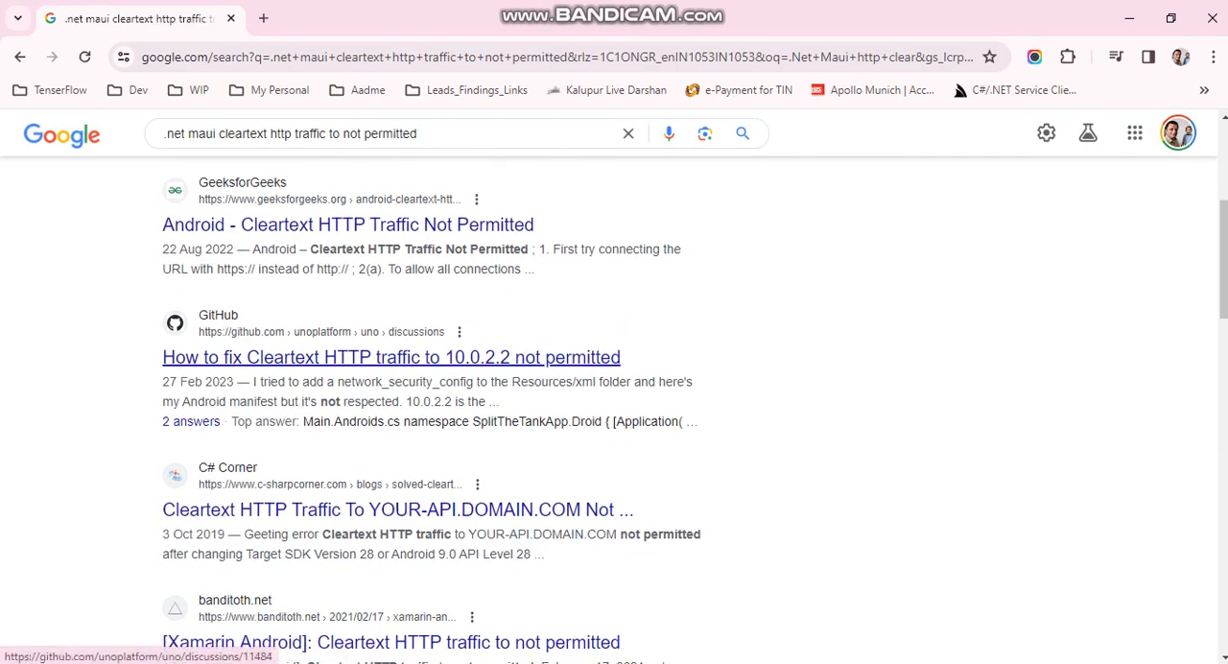
click(391, 357)
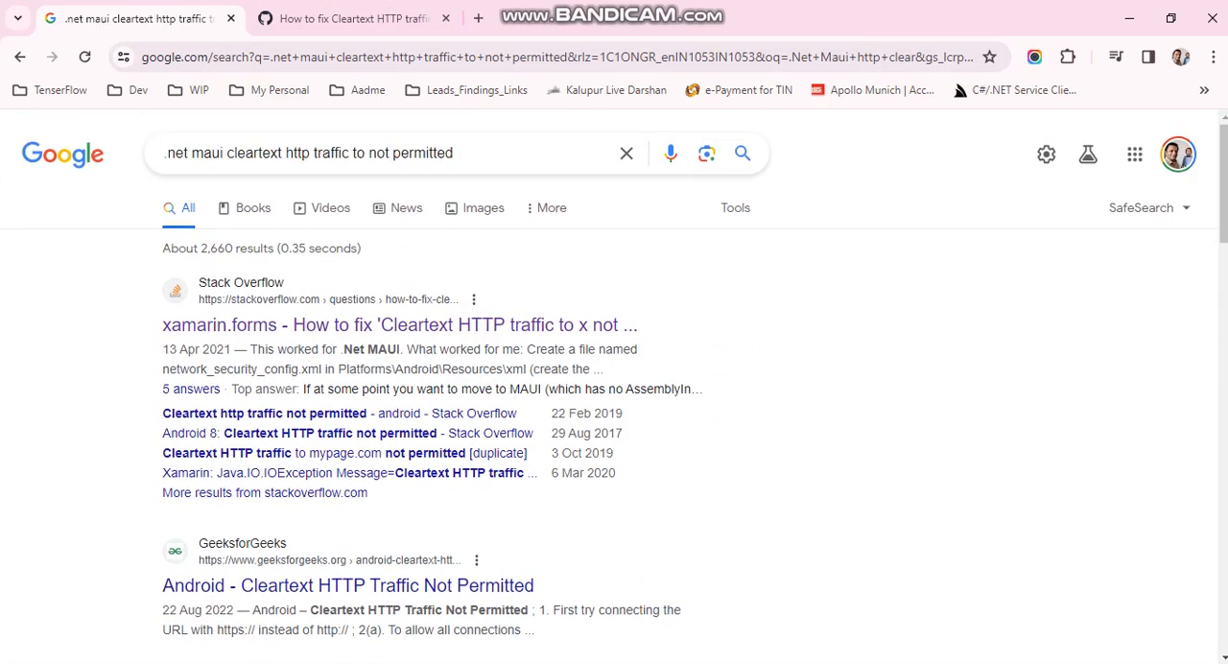
scroll(down, 3)
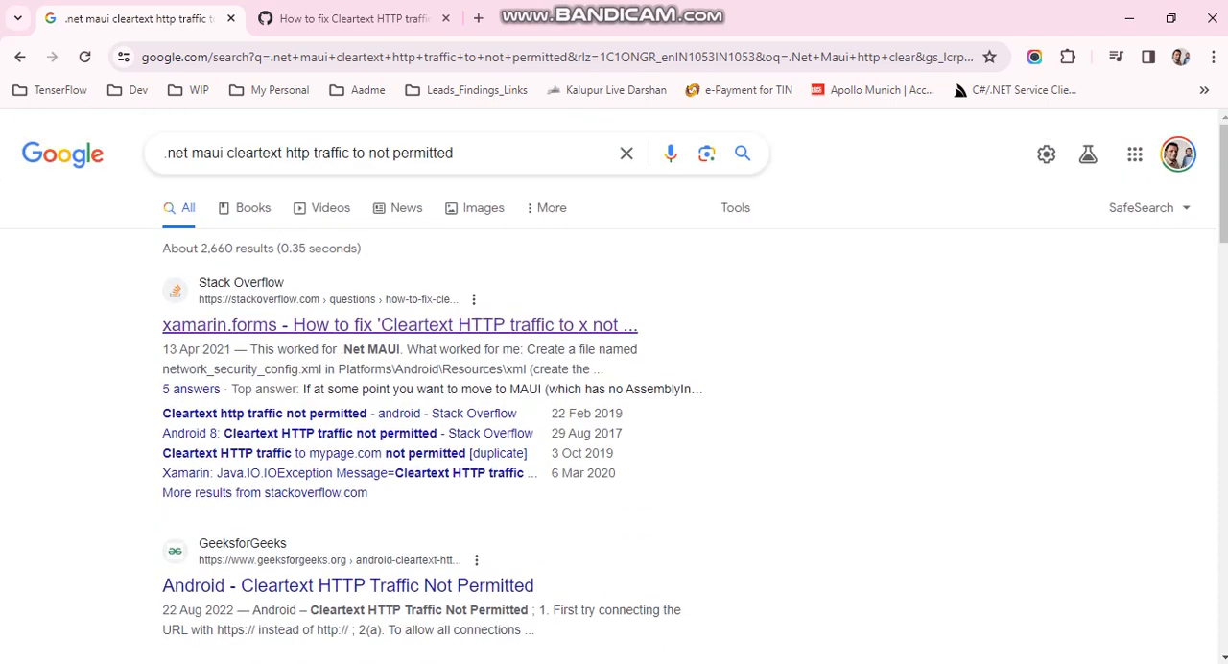
double_click(355, 154)
text(.net maui http traffic)
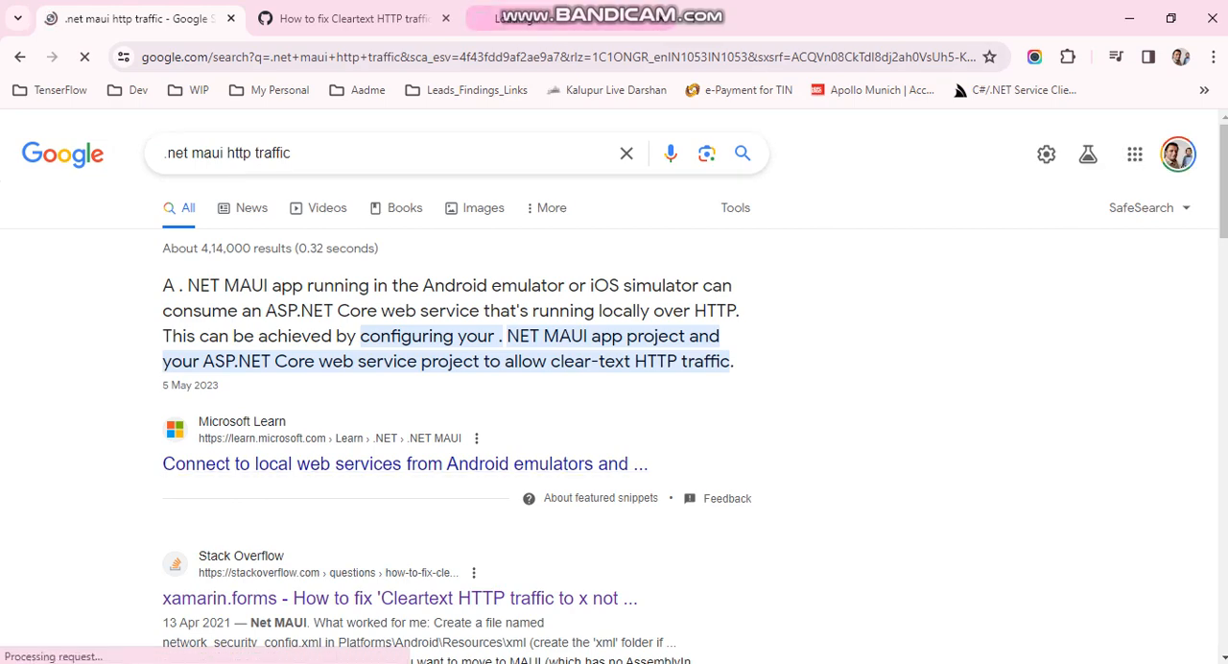
Step: Read Microsoft's local web services guide down to the Android network security configuration section
click(404, 464)
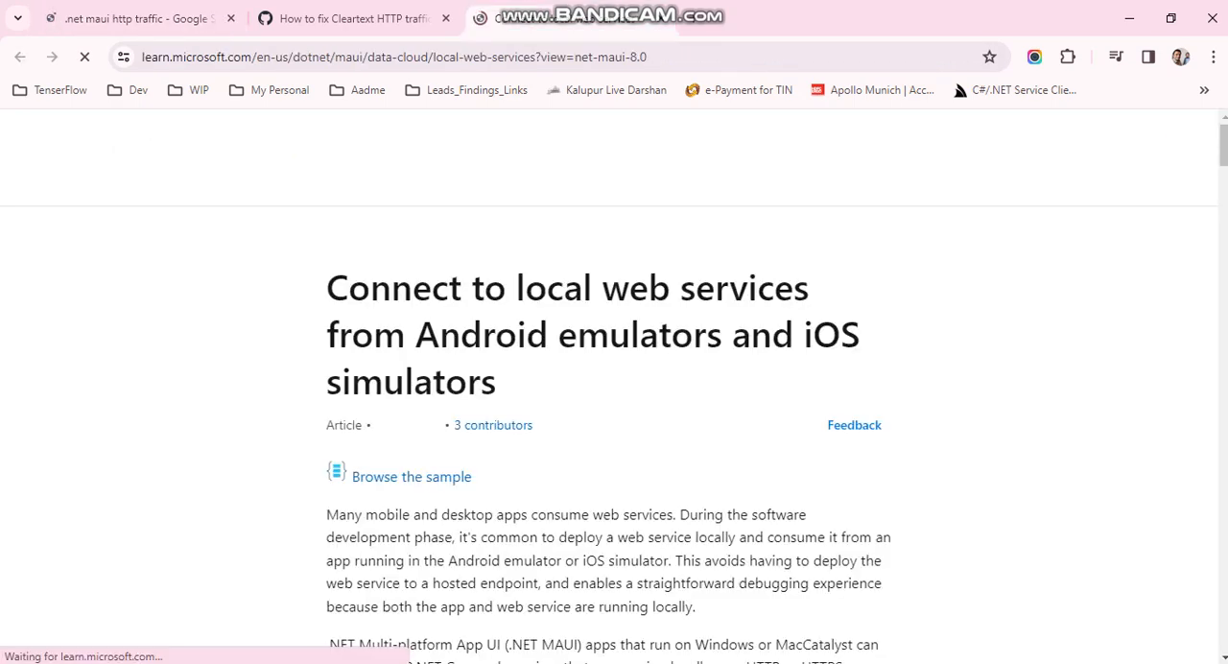
scroll(down, 3)
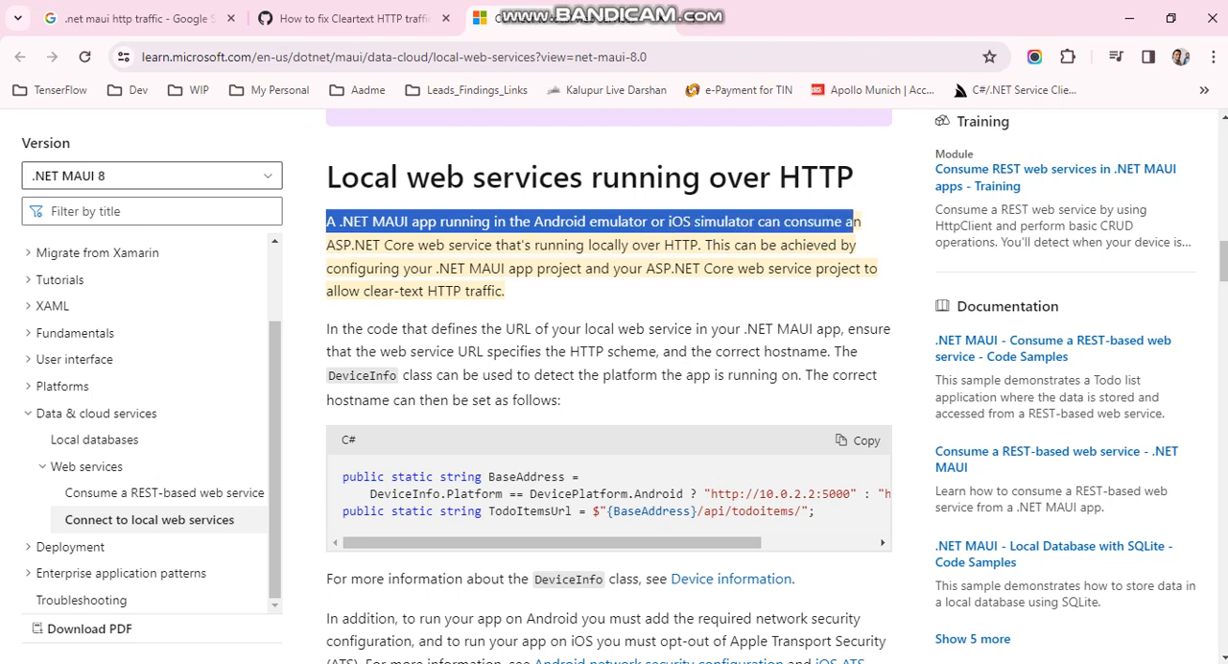
drag(854, 222, 595, 246)
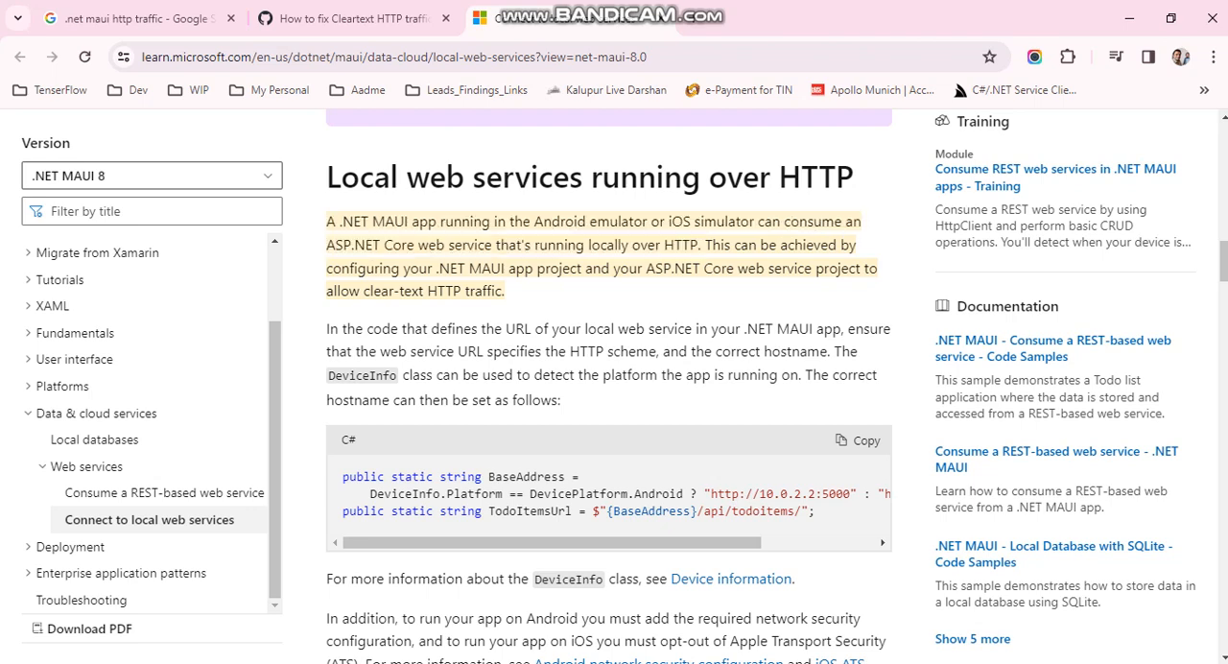
scroll(down, 3)
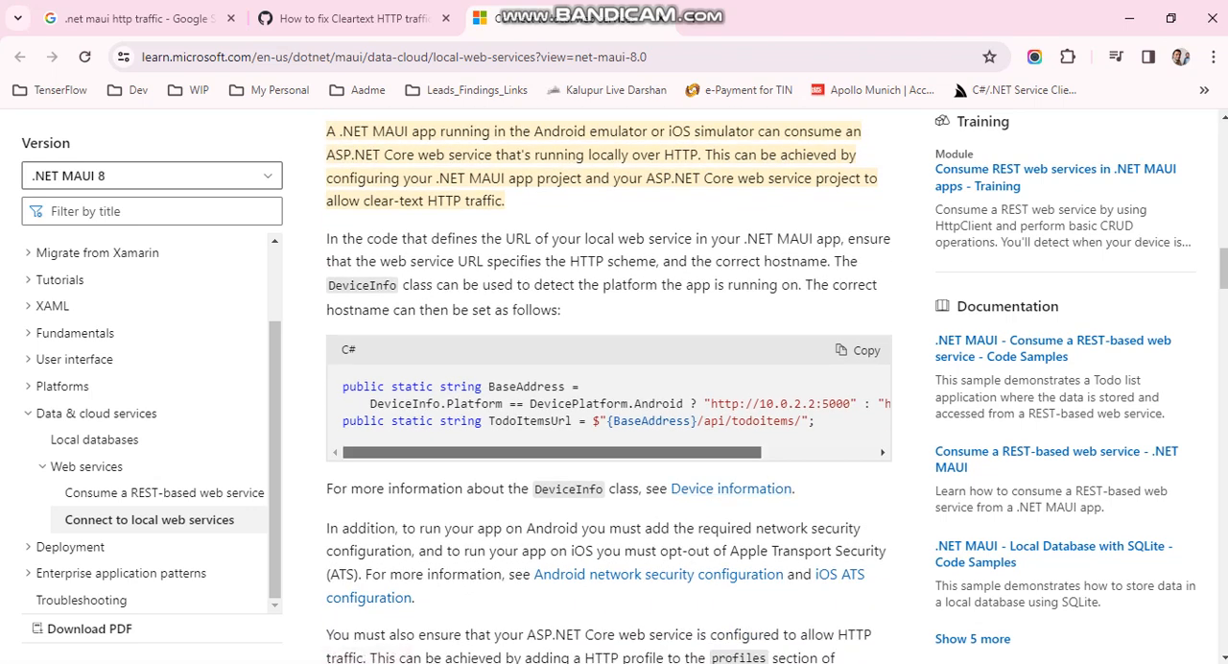
scroll(right, 3)
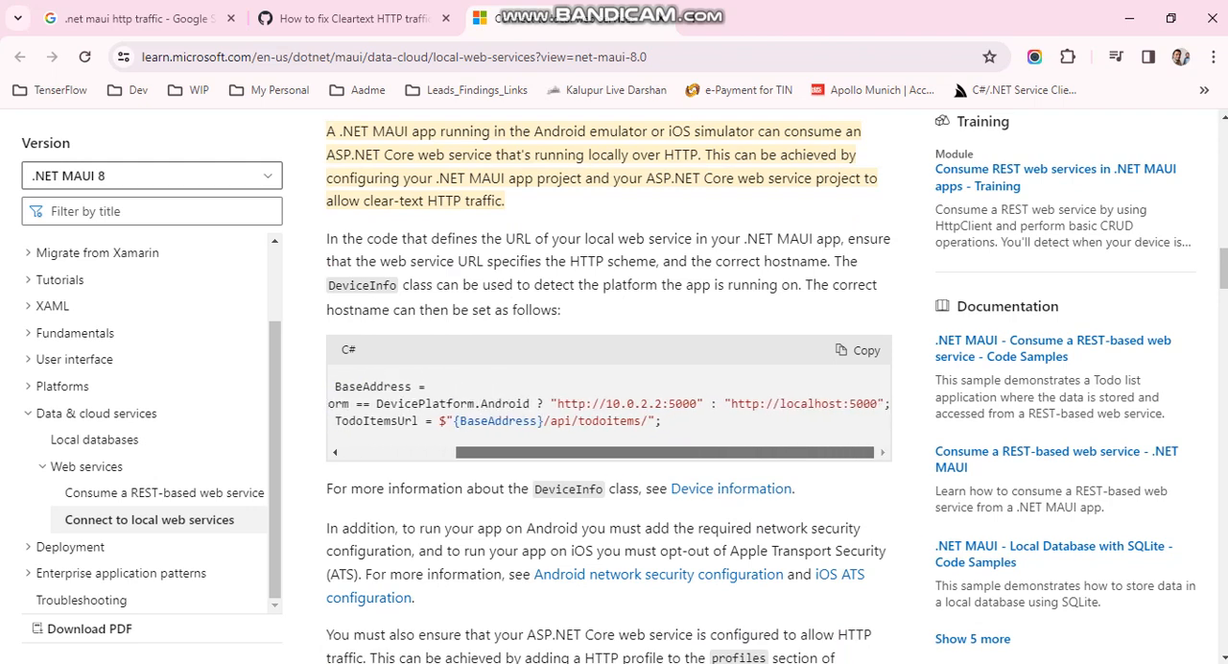
double_click(571, 403)
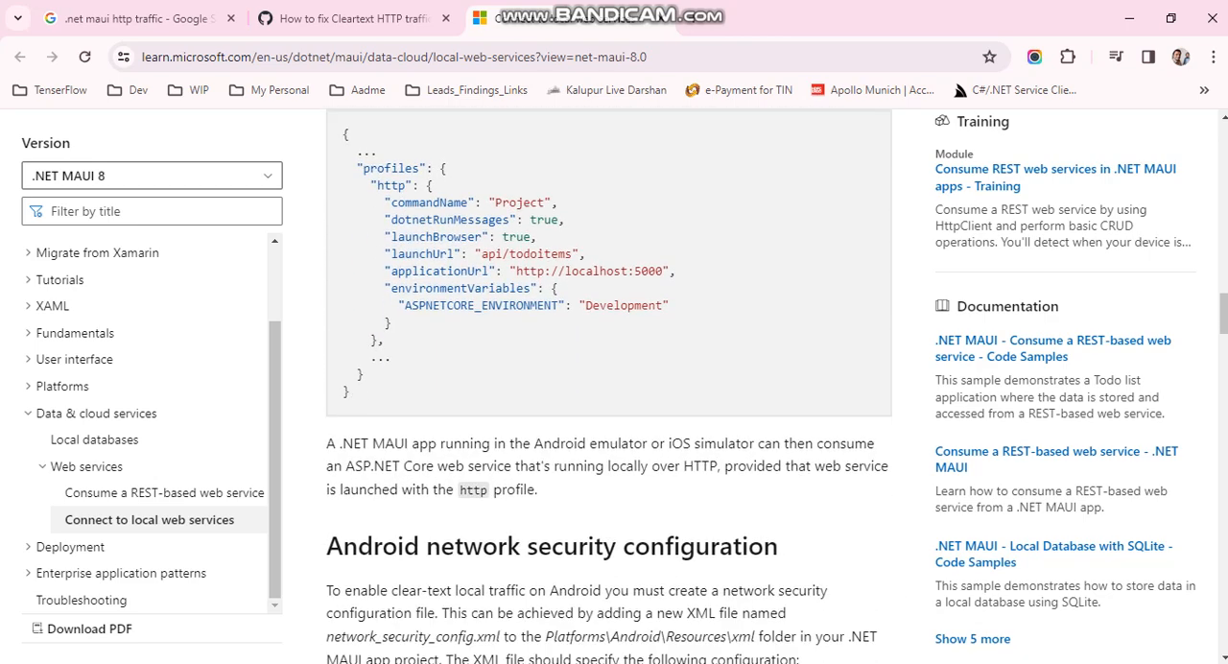
scroll(down, 3)
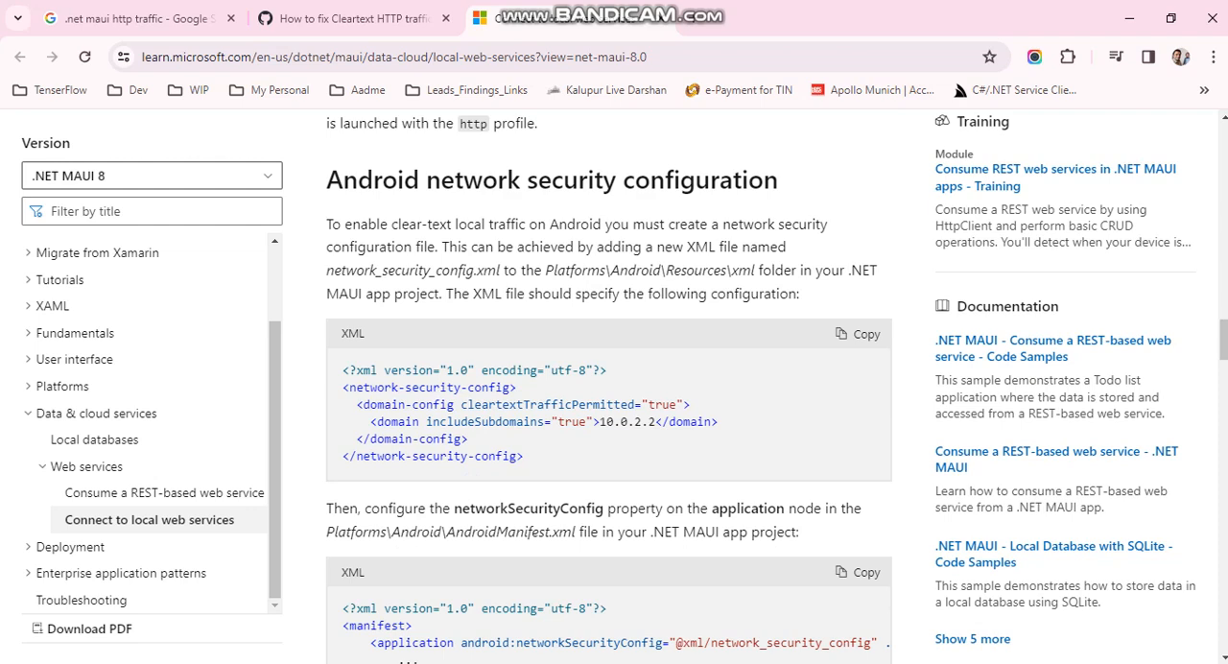
click(394, 56)
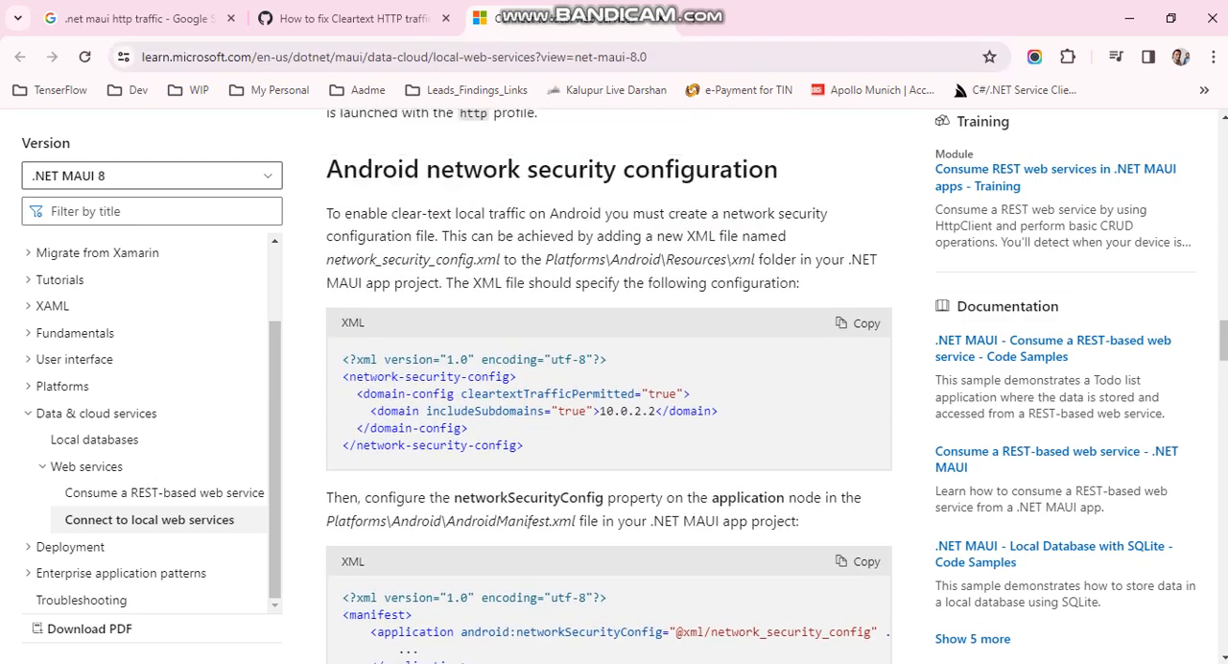
scroll(down, 3)
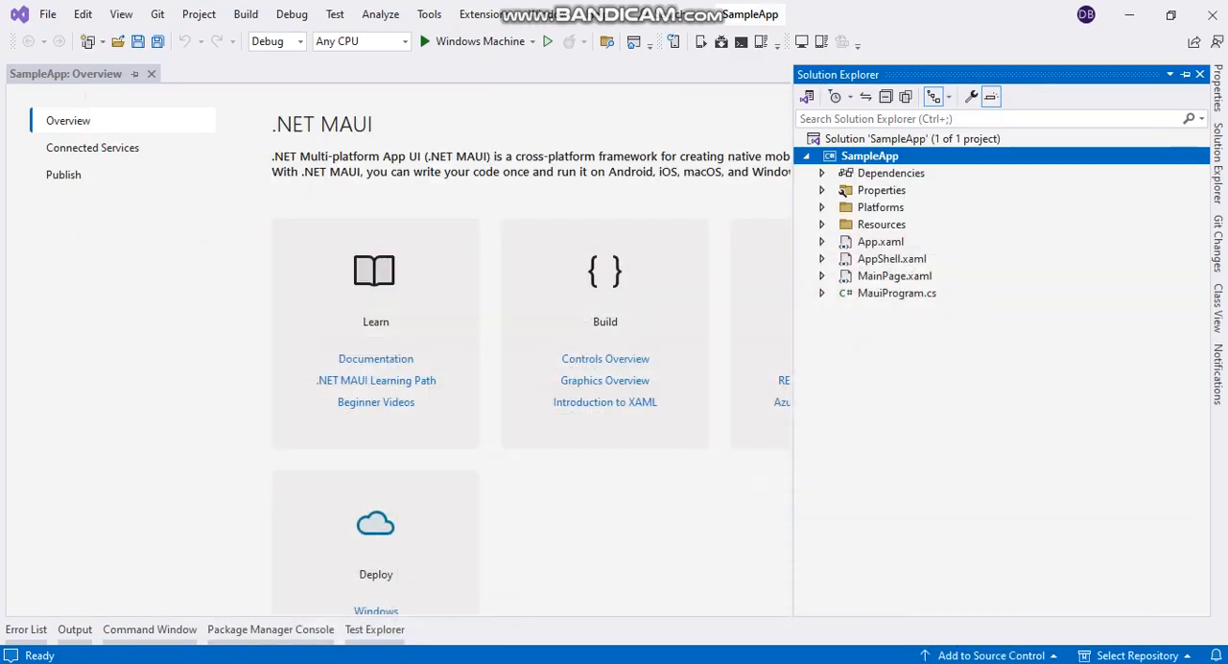
Step: Expand Platforms > Android, open AndroidManifest.xml in the designer, then close that designer view
click(822, 207)
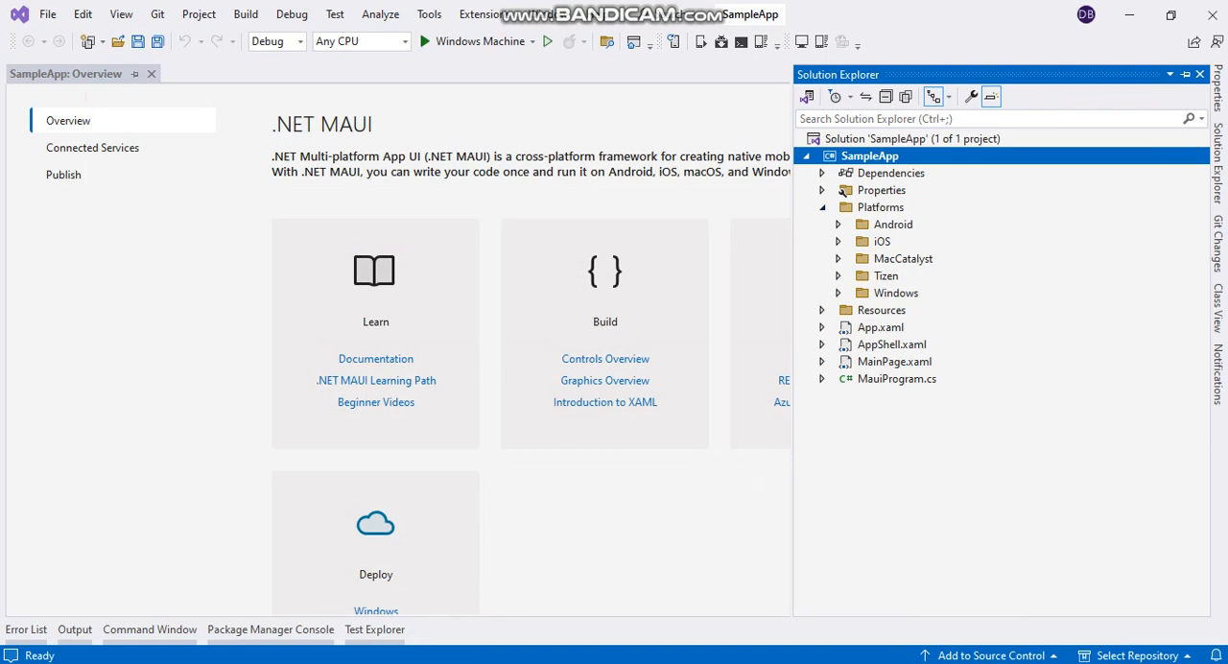
click(839, 223)
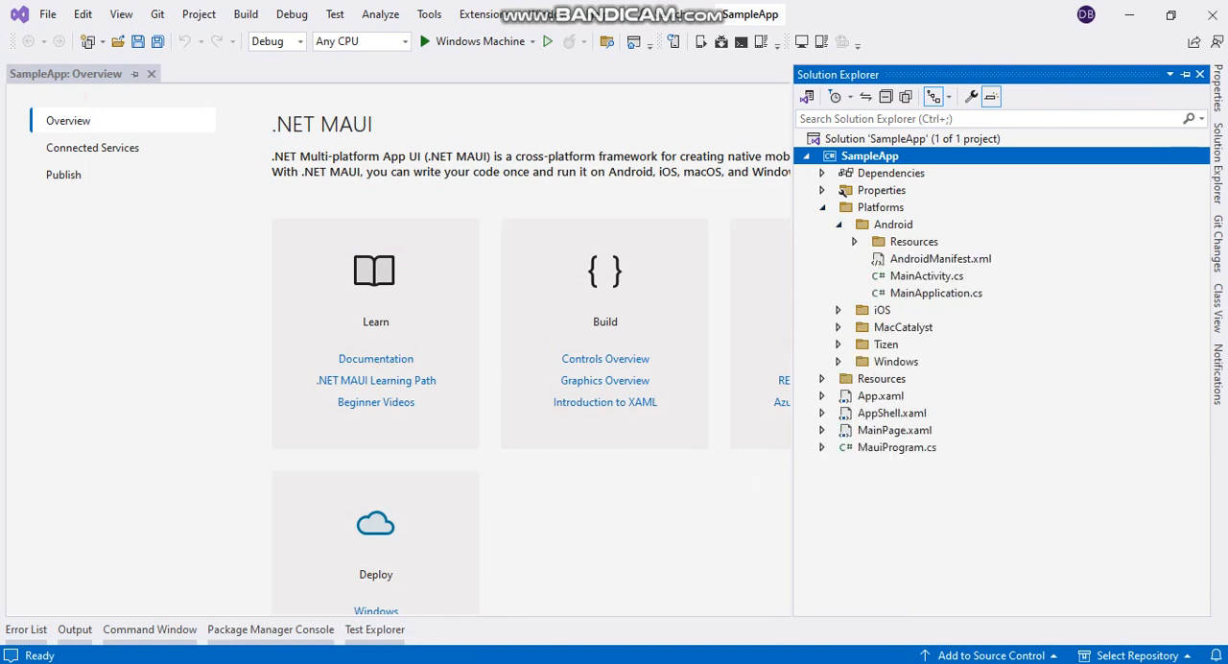
click(940, 257)
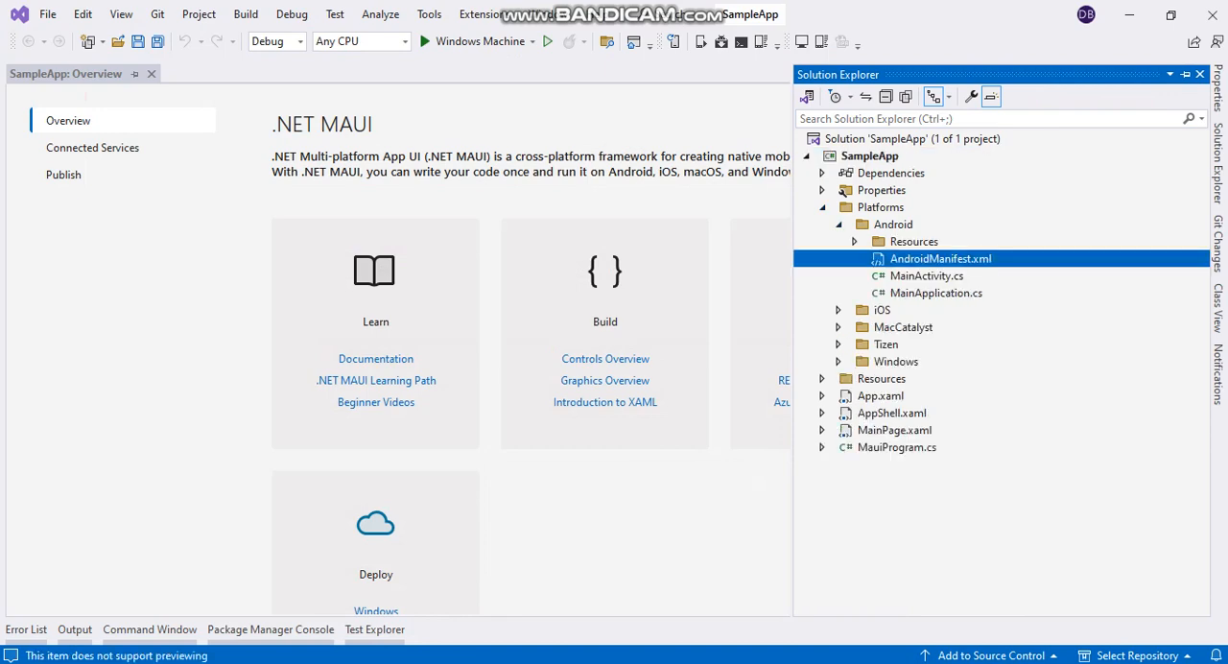
double_click(940, 257)
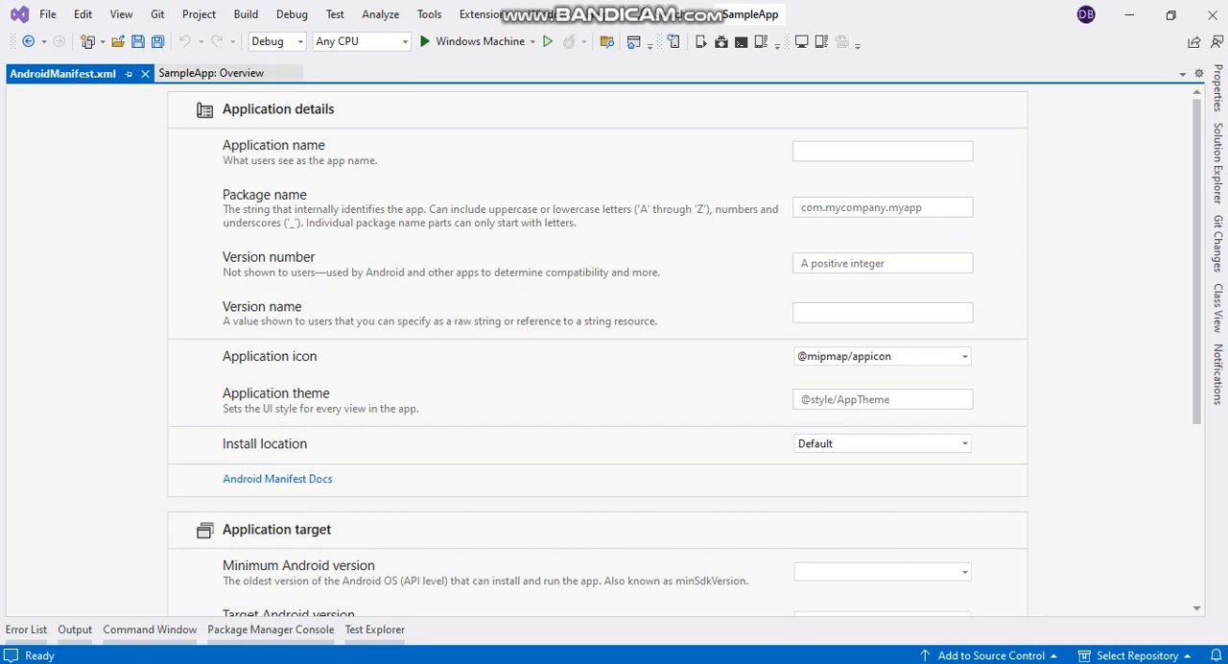
click(211, 73)
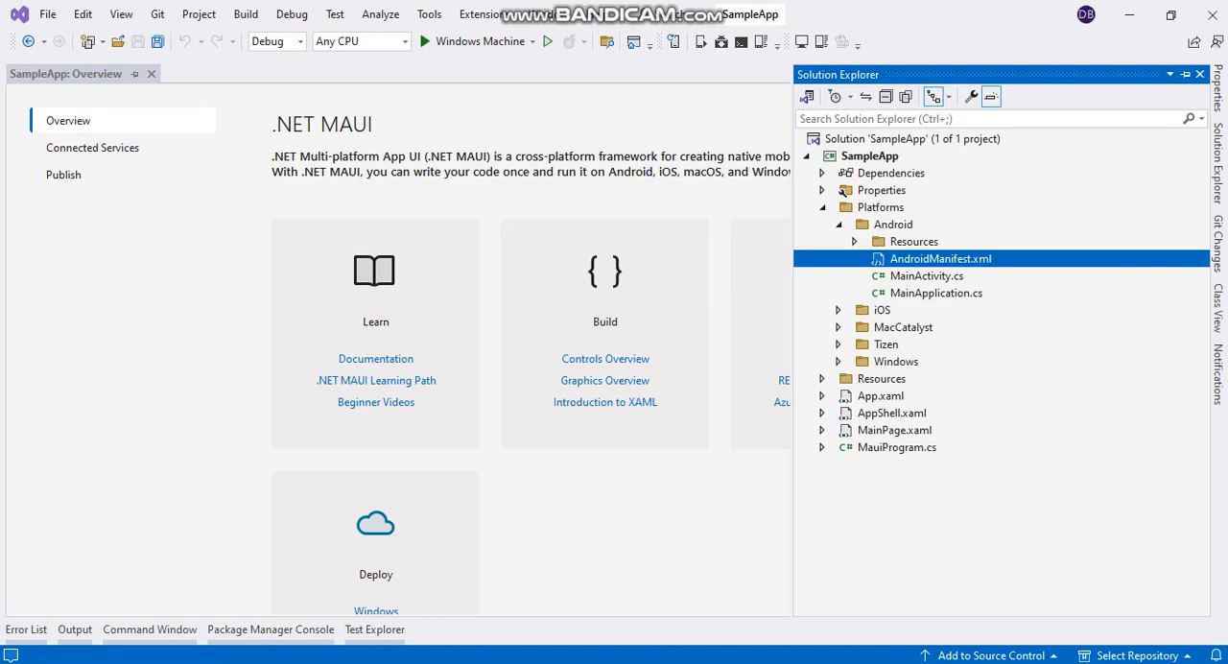
Step: Reopen AndroidManifest.xml with the Automatic Editor Selector (XML) to see raw XML
right_click(939, 257)
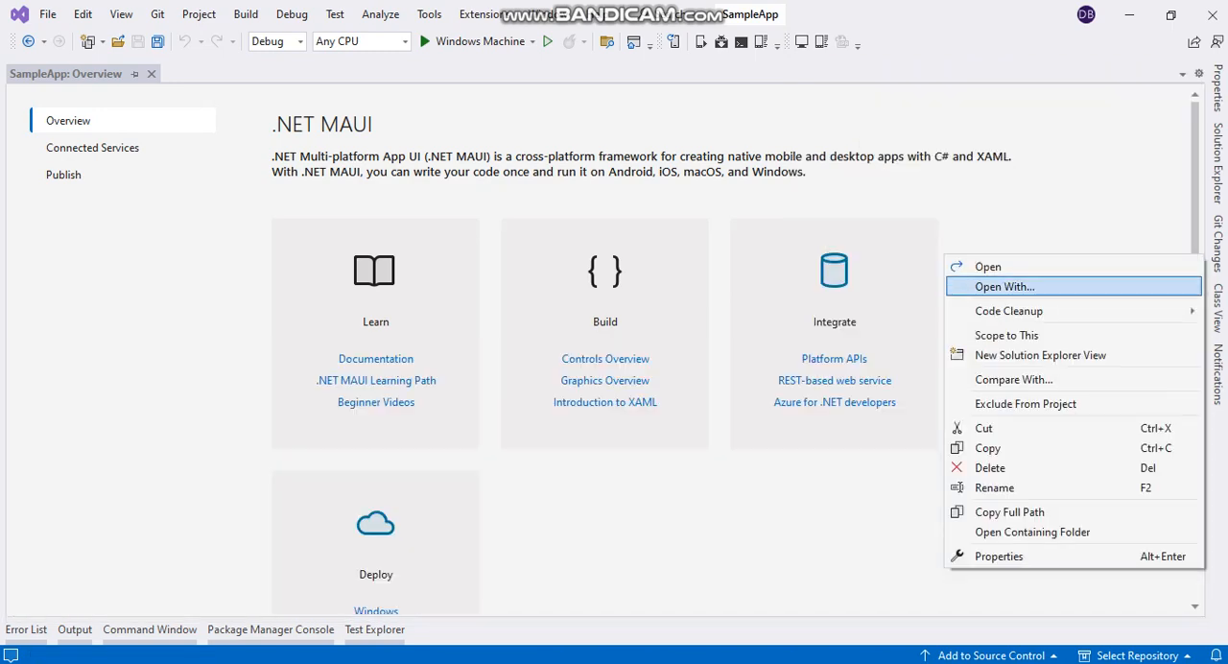
click(1005, 286)
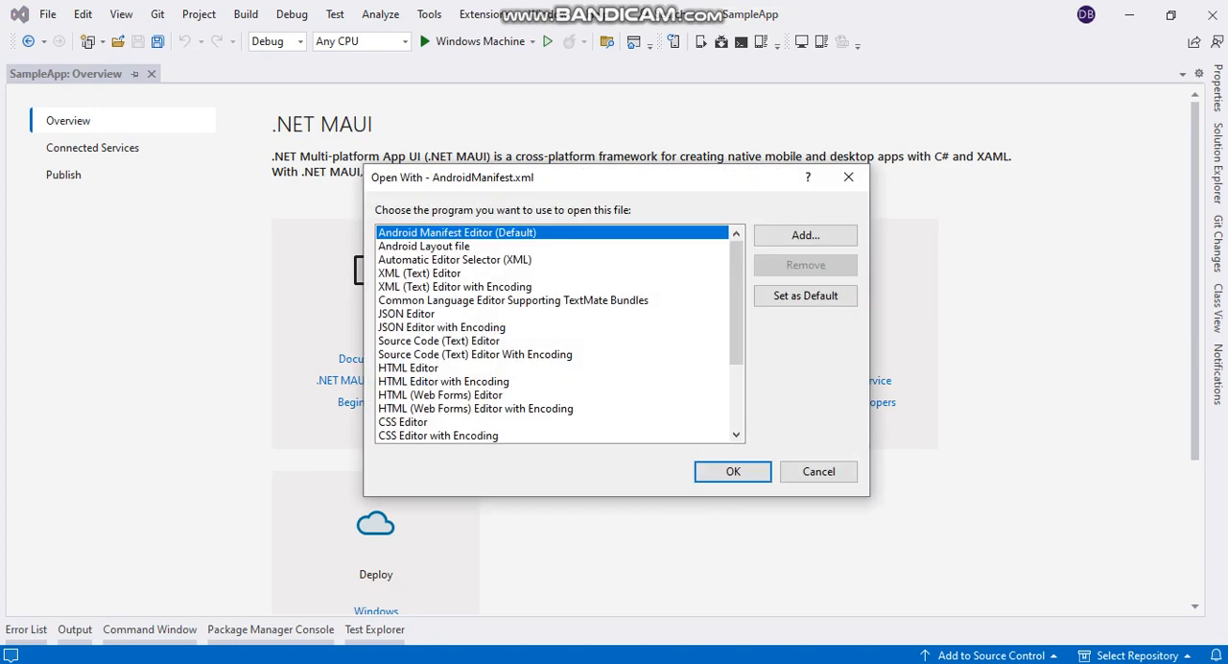
click(453, 259)
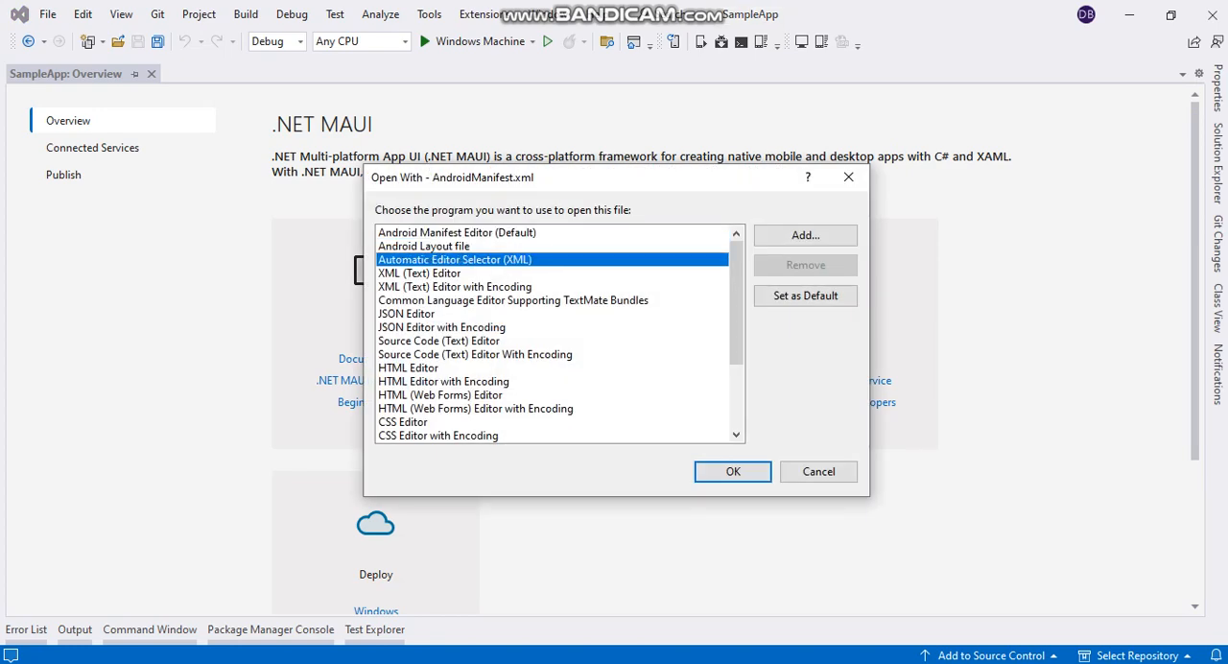
click(818, 472)
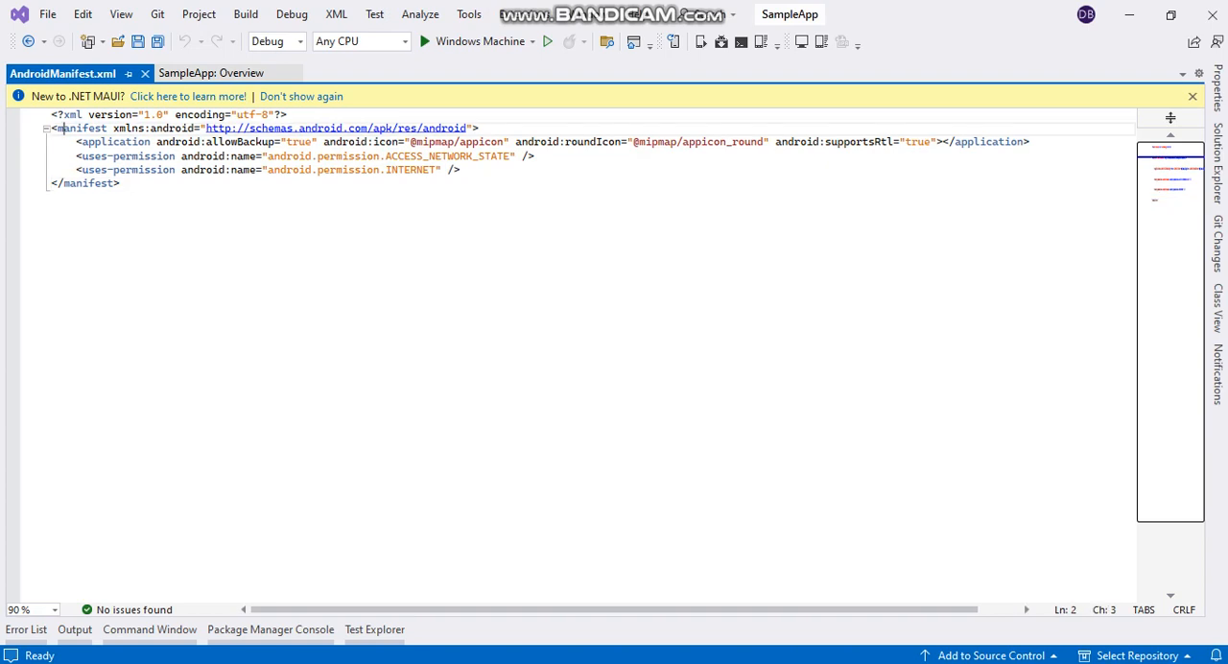
Step: Add android:usesCleartextTraffic="true" to the <application> element and save the manifest
double_click(115, 142)
text( android:usesCleartextTraffic="true")
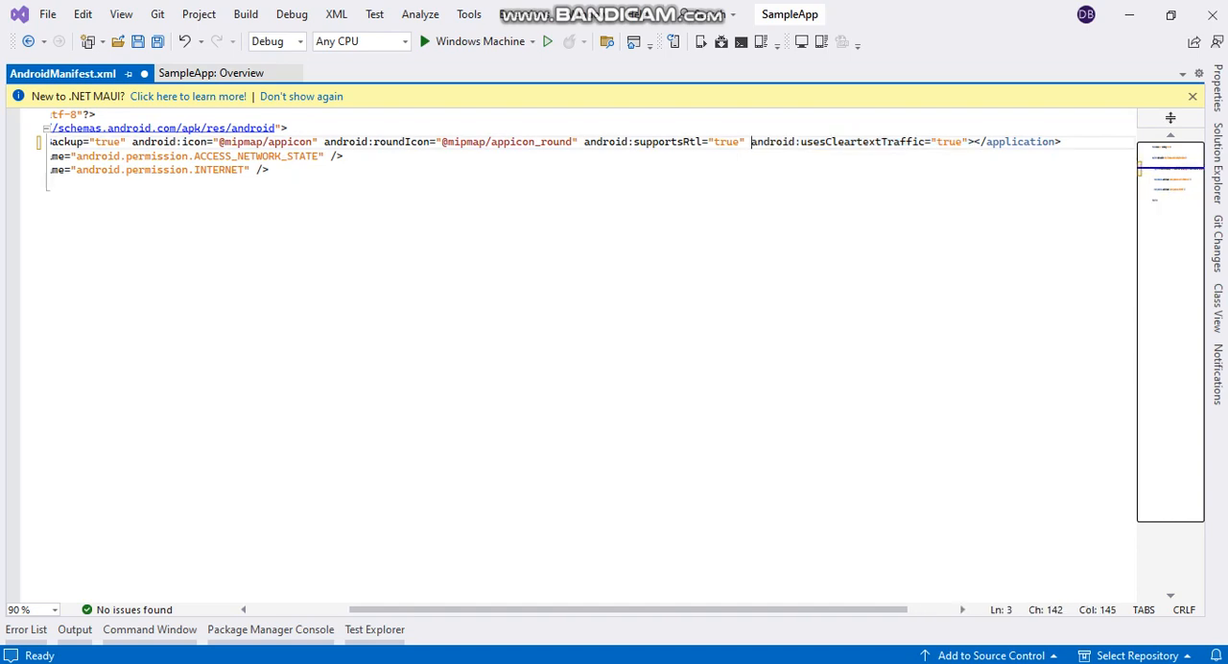
drag(752, 142, 969, 142)
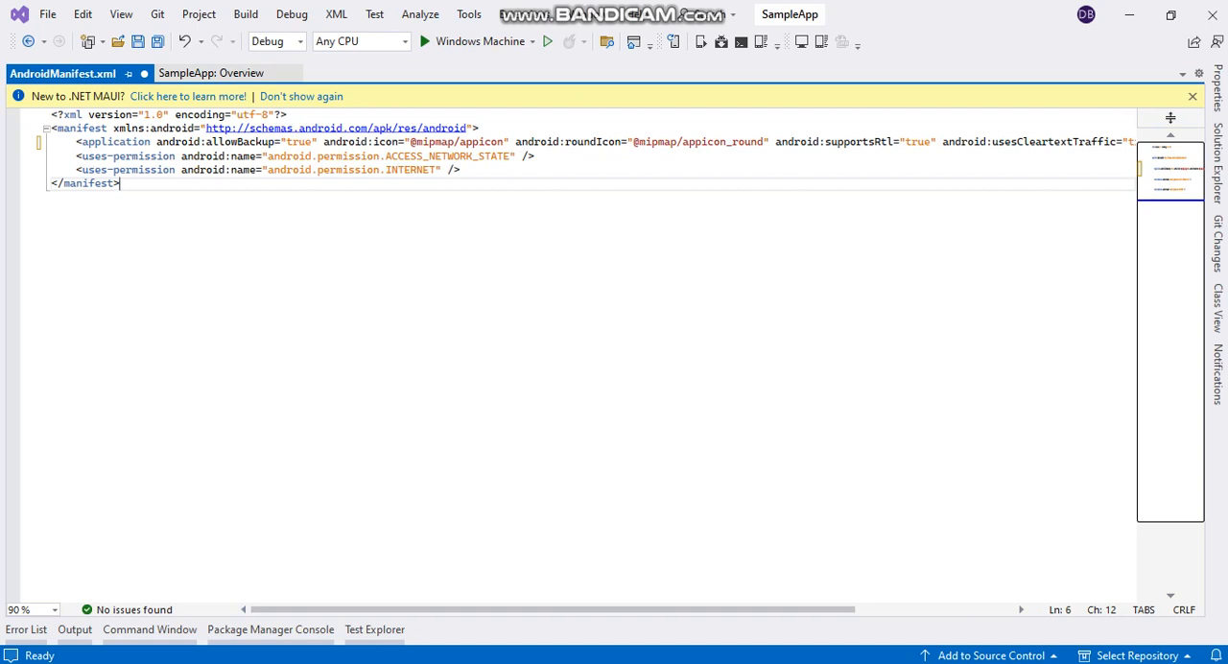
key(ctrl+s)
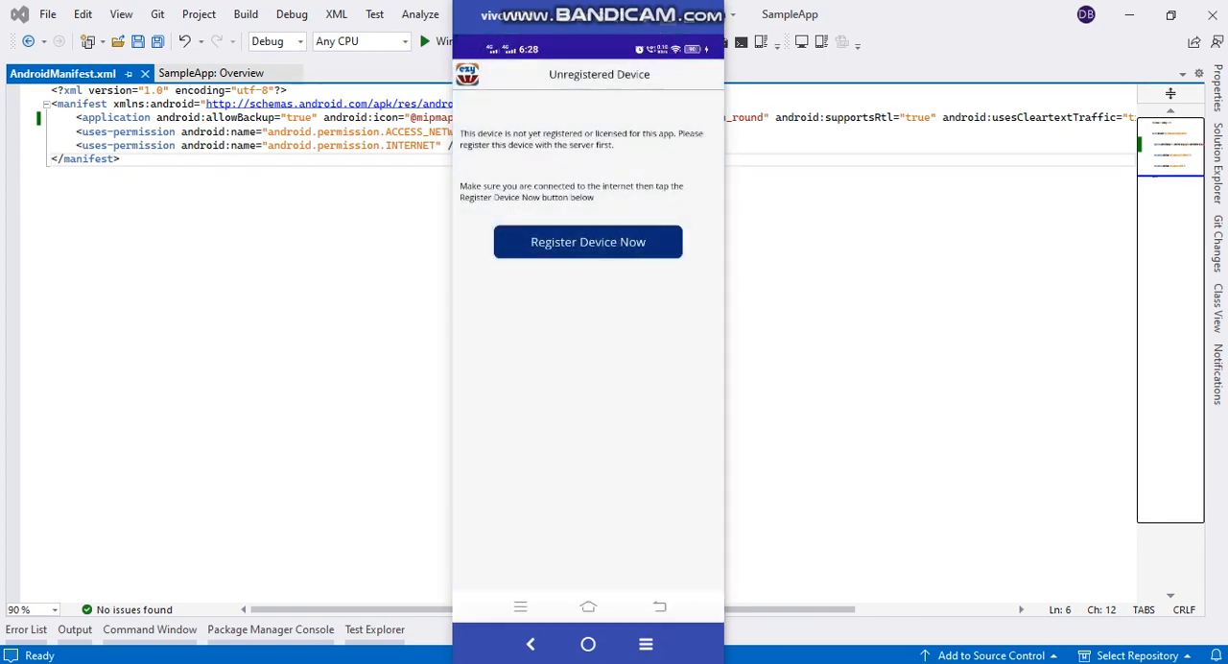
click(587, 242)
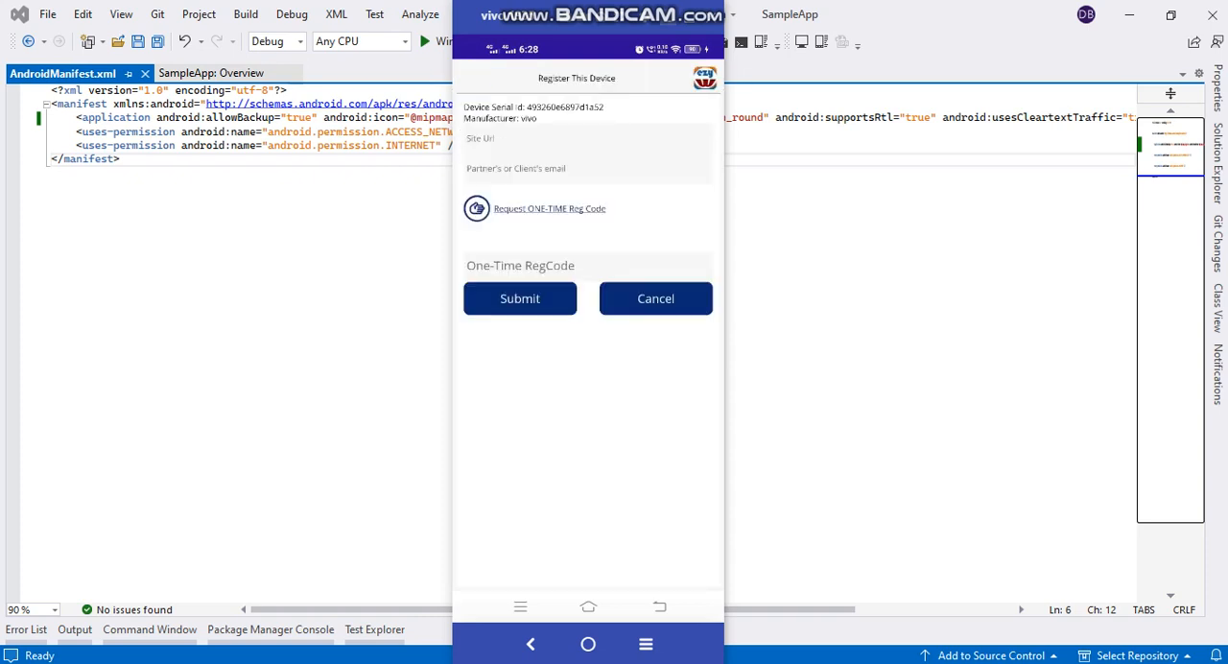
click(587, 138)
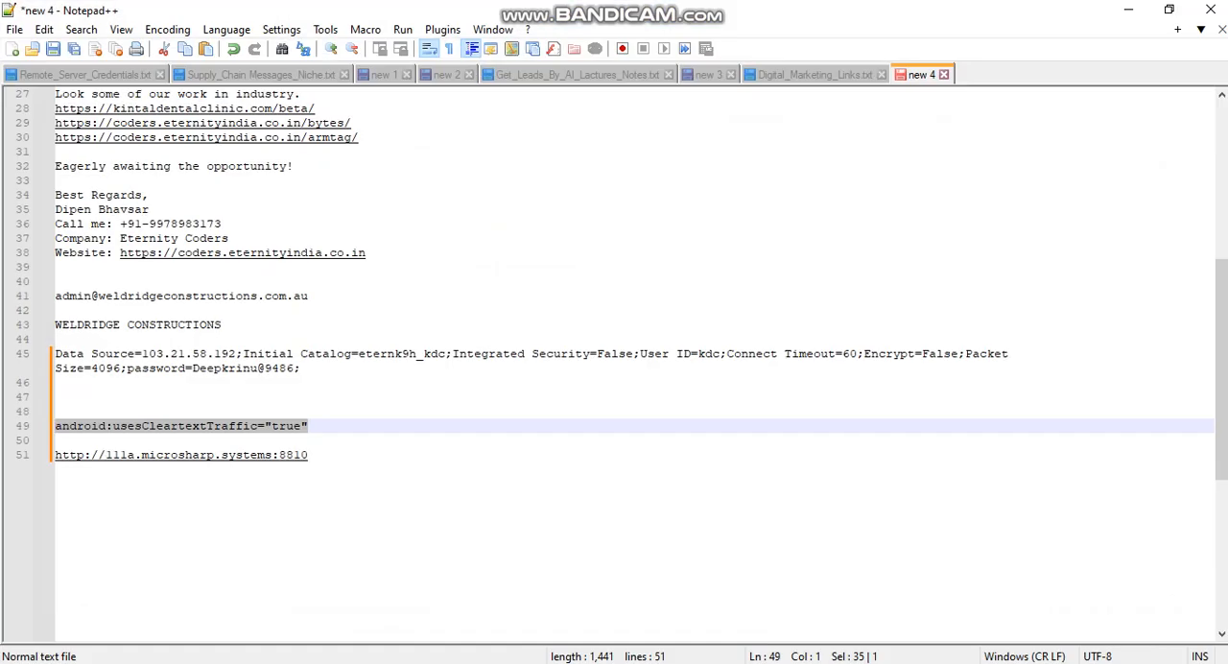
click(180, 455)
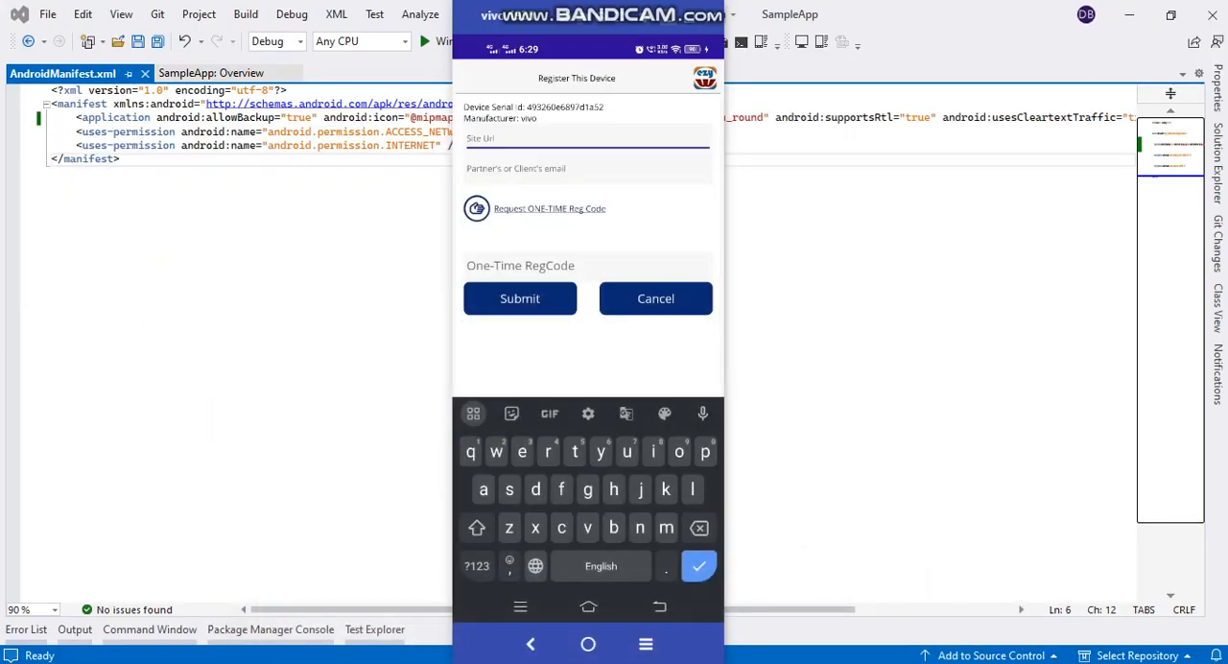
text(http://111a.microsharp.systems:8810)
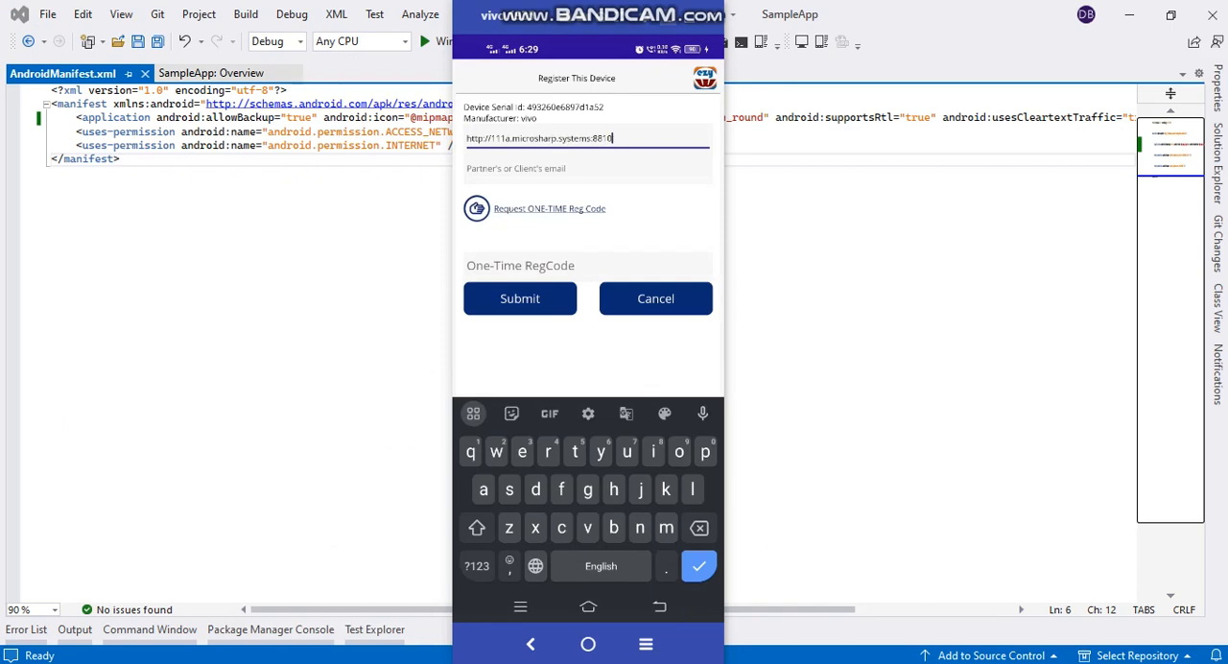
Step: Enter the email, request a one-time registration code and dismiss the code-sent confirmation
text(Dipe)
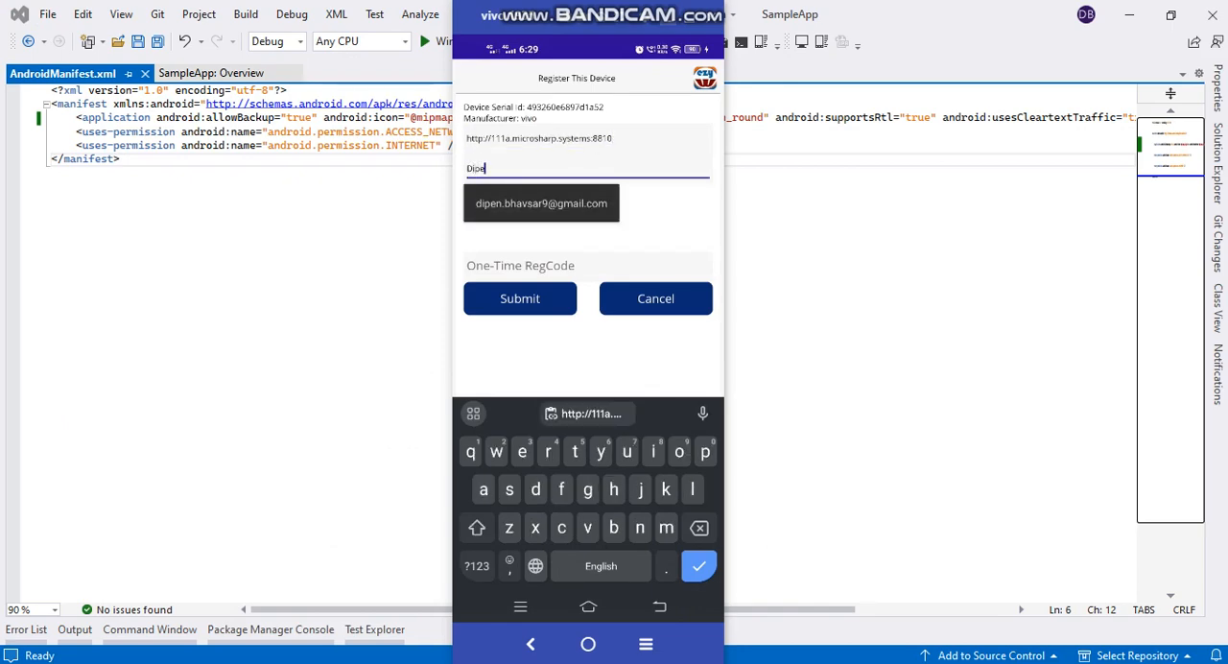
click(541, 204)
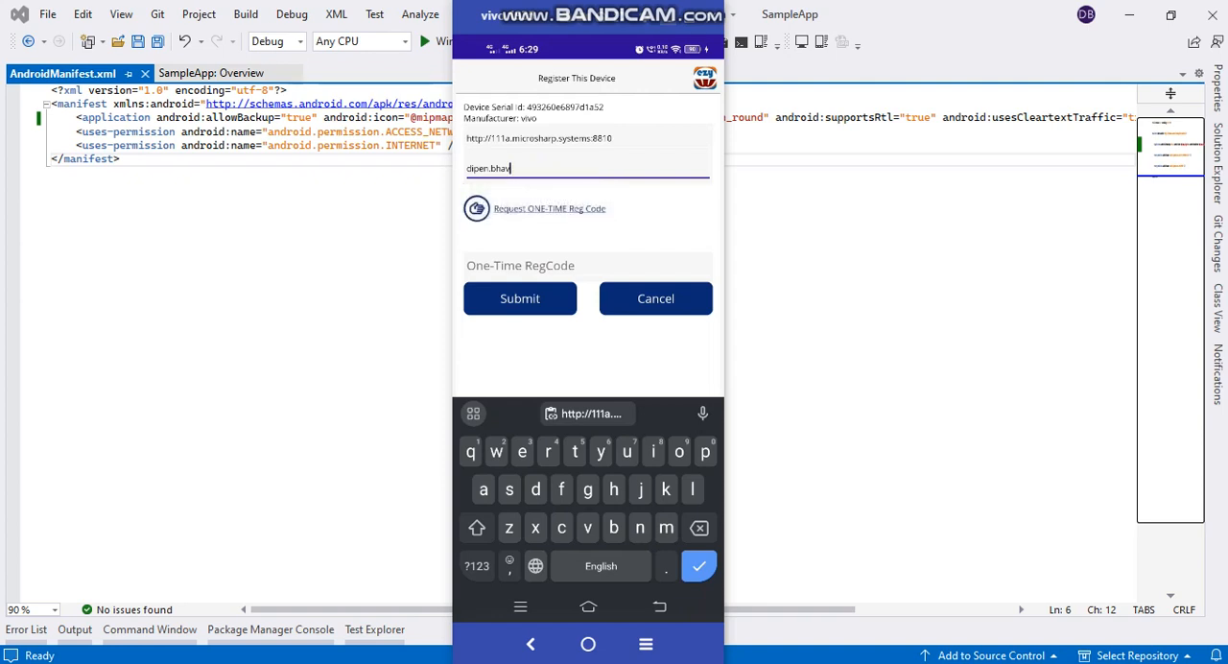
click(520, 299)
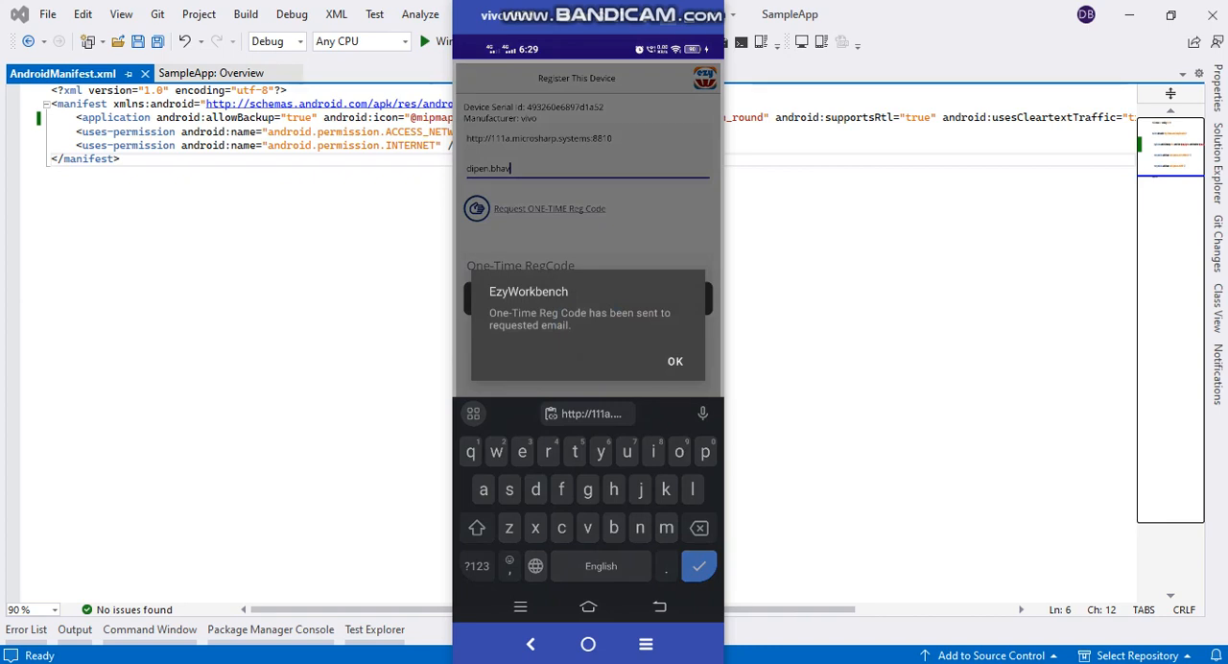
click(675, 361)
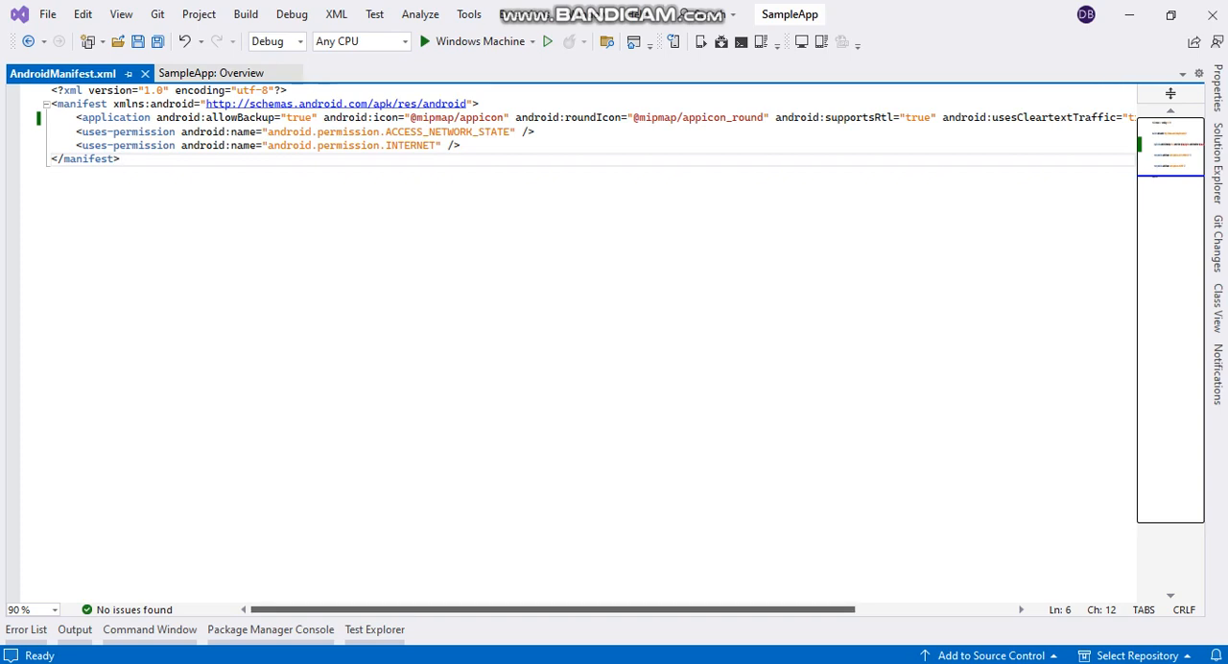
scroll(right, 3)
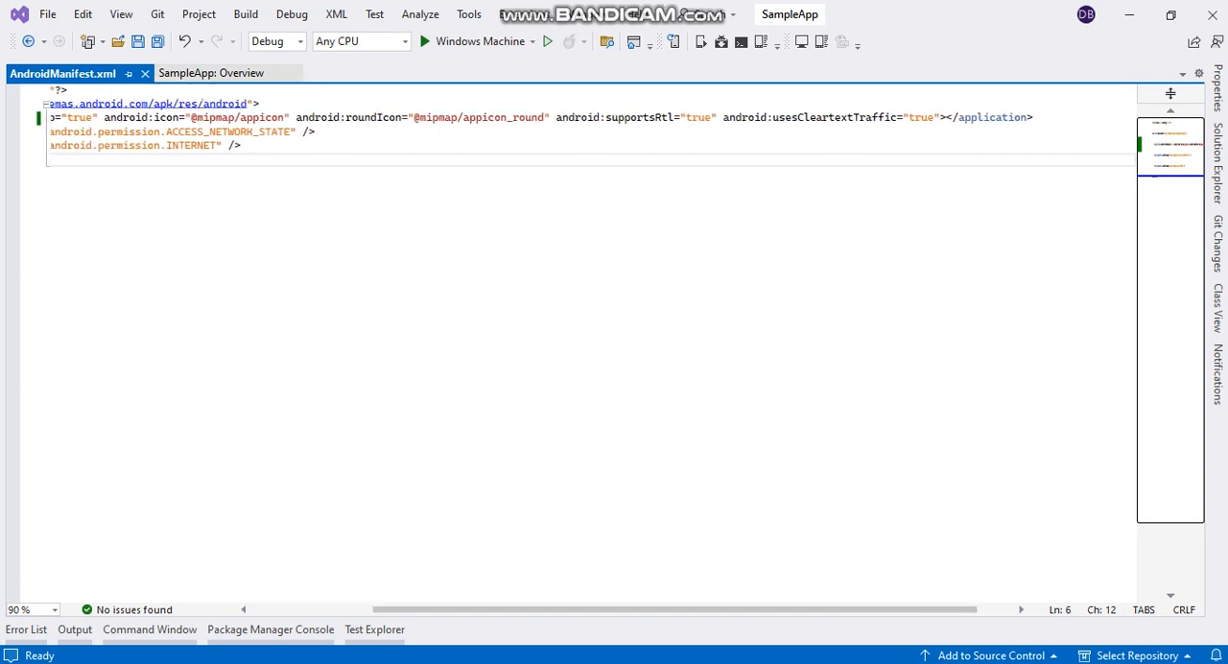